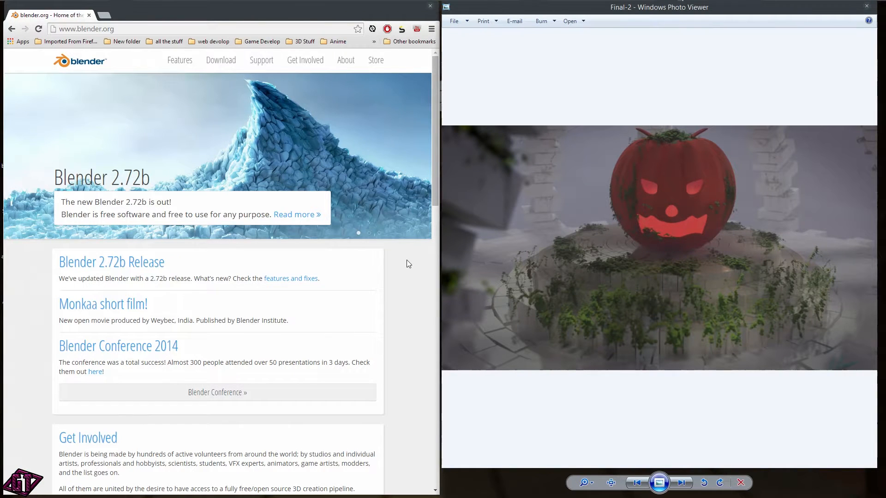
{"action": "mouse_move", "coordinate": [524, 308]}
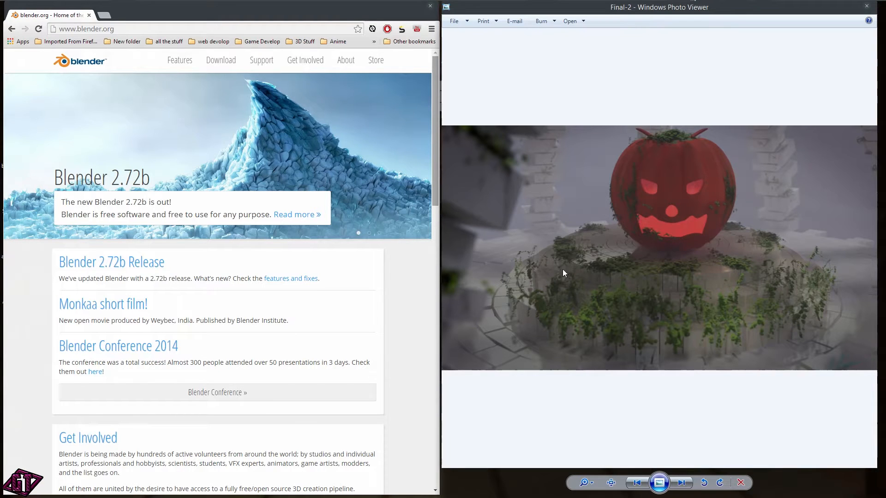
{"action": "mouse_move", "coordinate": [680, 306]}
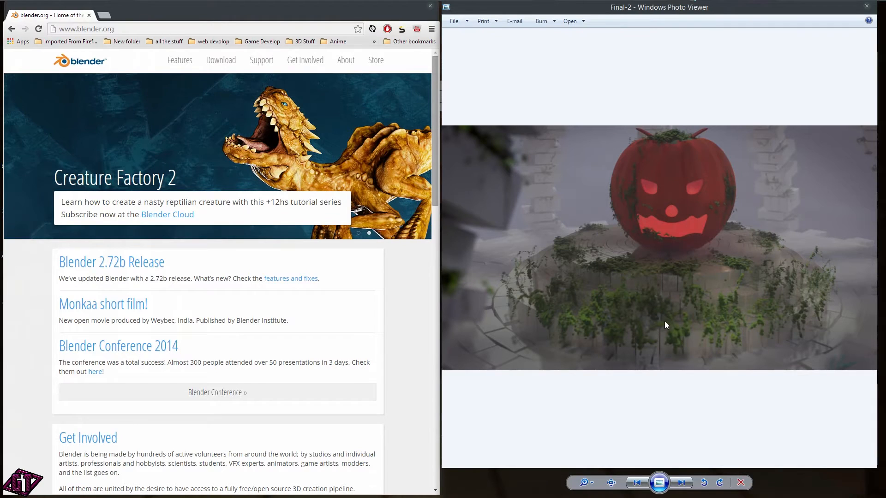
{"action": "mouse_move", "coordinate": [646, 325]}
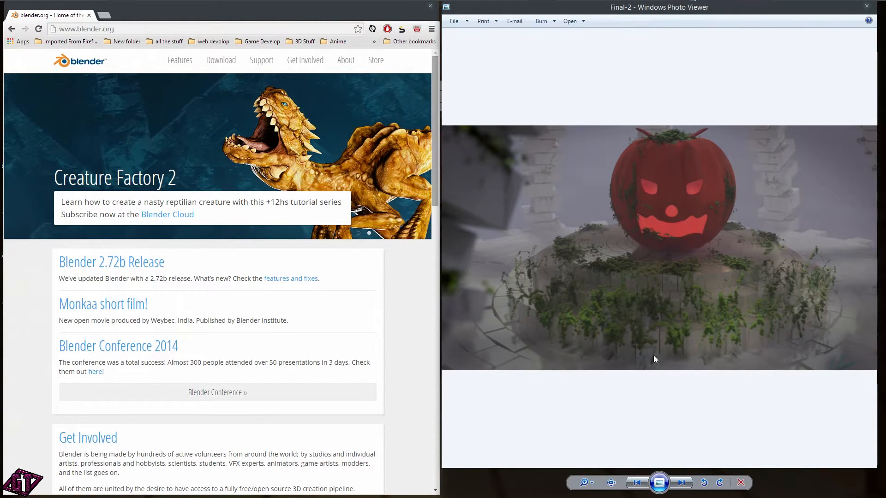
{"action": "mouse_move", "coordinate": [590, 350]}
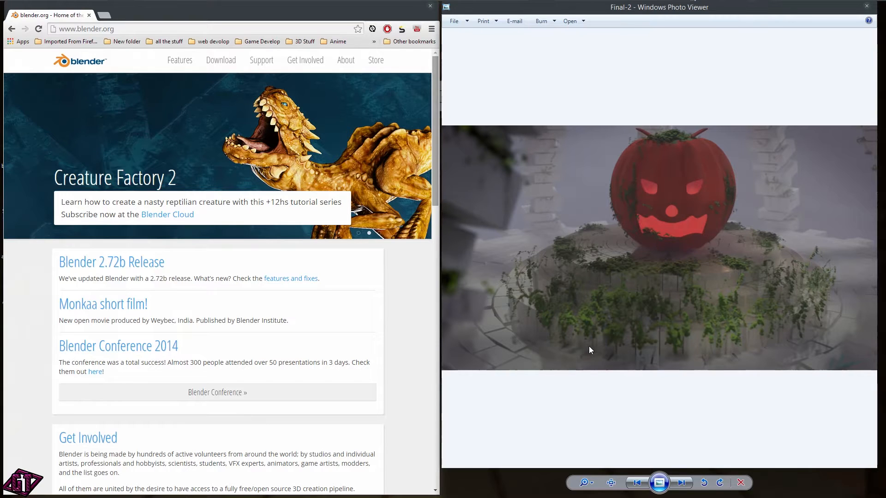
{"action": "mouse_move", "coordinate": [626, 339]}
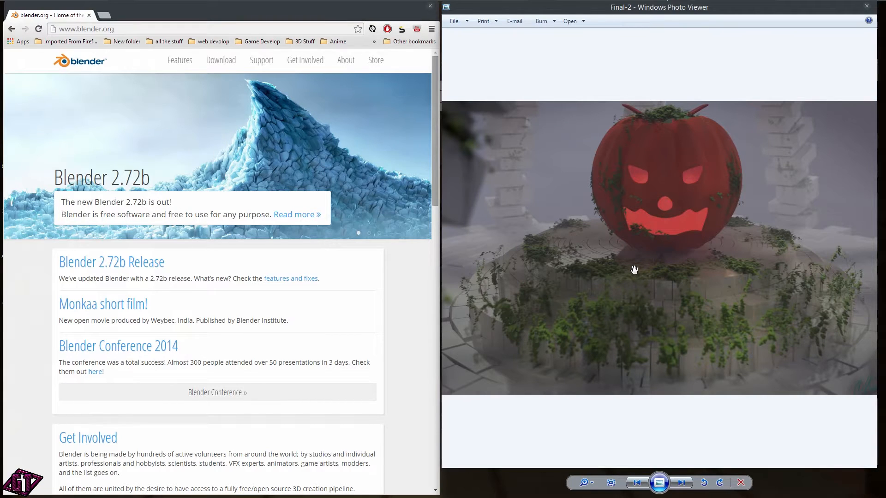
{"action": "mouse_move", "coordinate": [673, 230]}
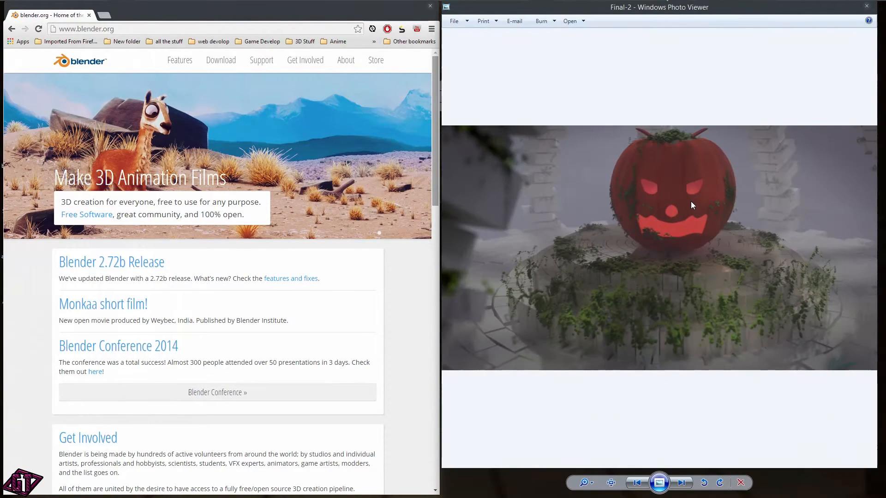
{"action": "mouse_move", "coordinate": [602, 195]}
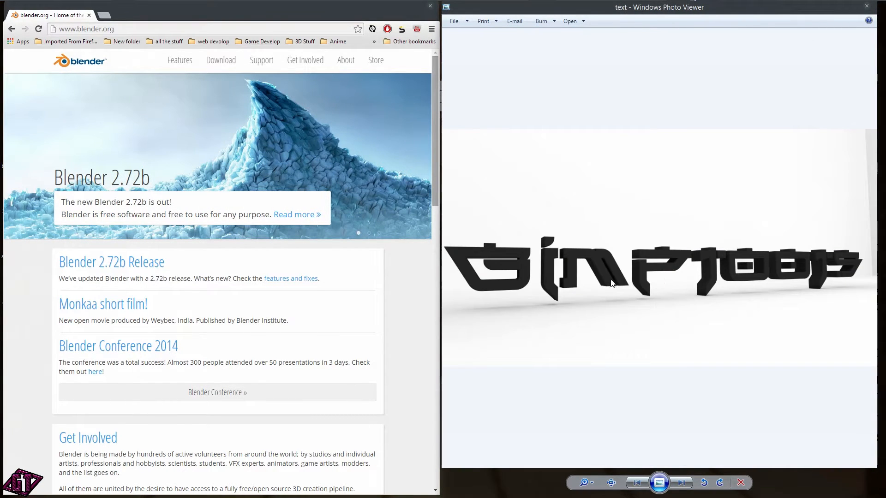
{"action": "mouse_move", "coordinate": [700, 238]}
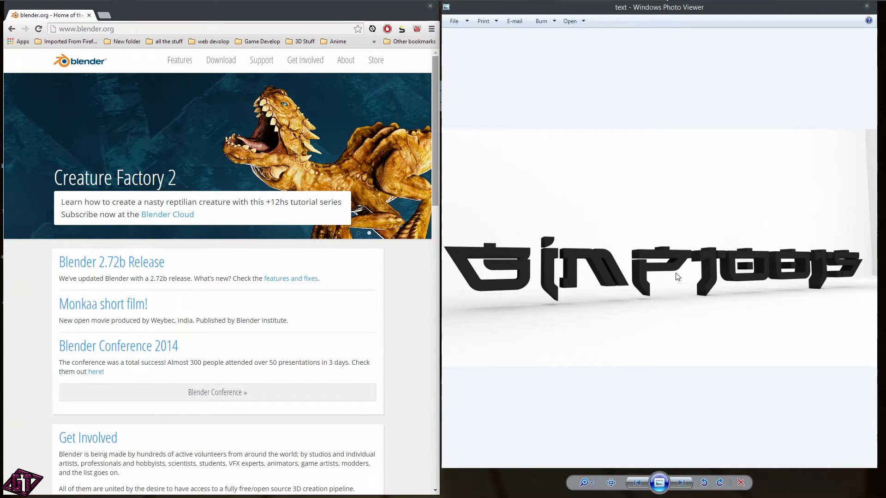
{"action": "mouse_move", "coordinate": [666, 296]}
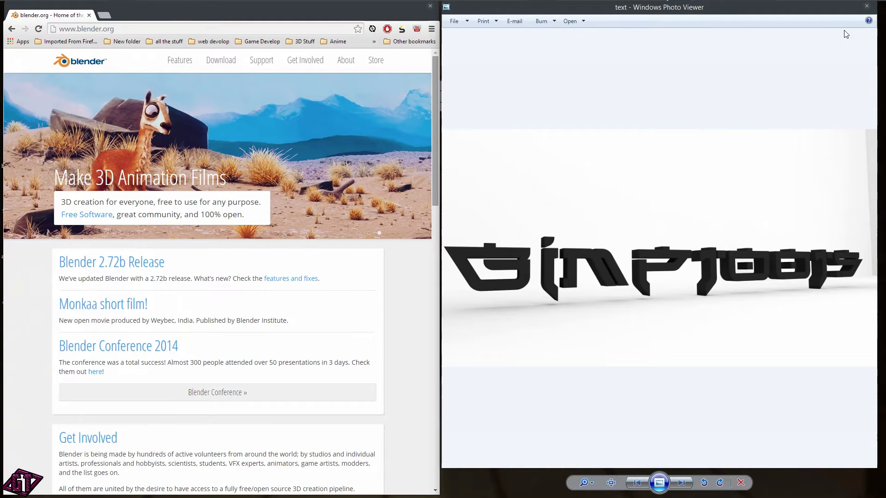
{"action": "mouse_move", "coordinate": [700, 282]}
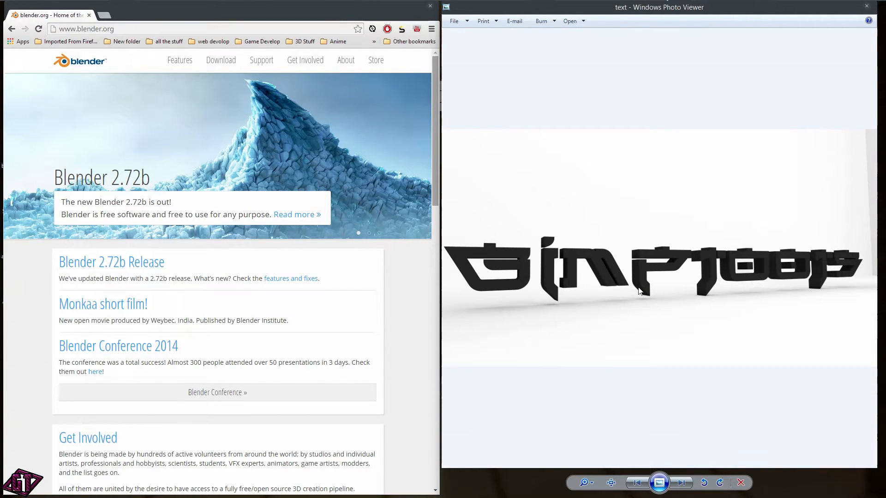
{"action": "mouse_move", "coordinate": [640, 311]}
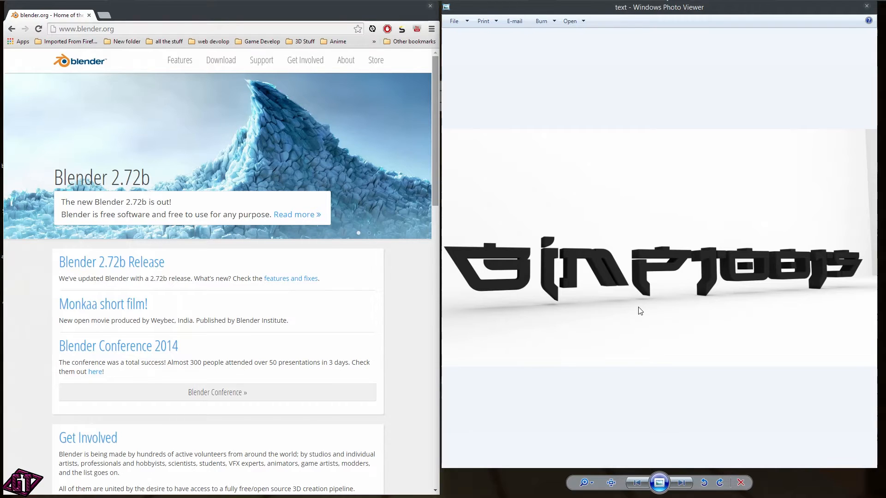
{"action": "mouse_move", "coordinate": [624, 287]}
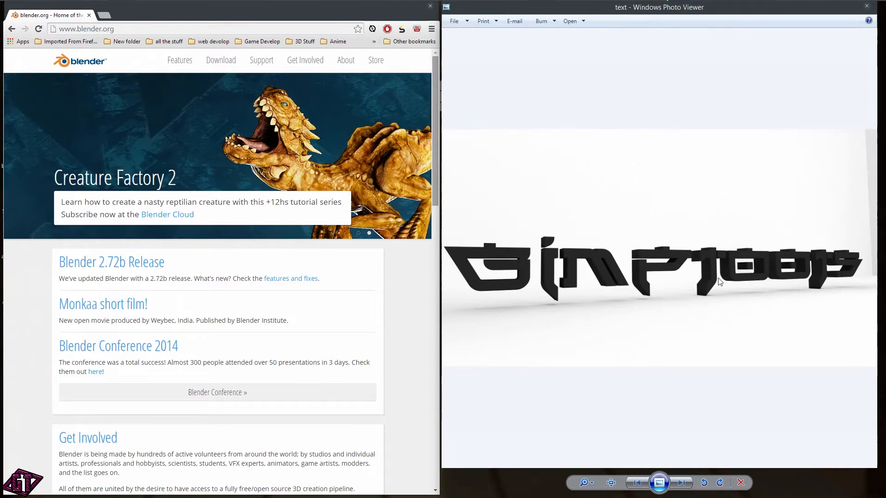
{"action": "mouse_move", "coordinate": [862, 23]}
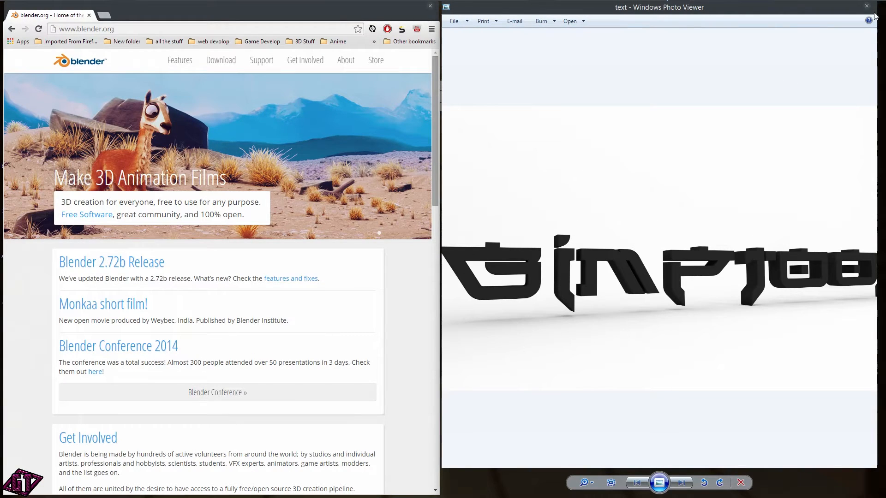
Step: Advance through the GT logo render to the CloudTest_01 cloud render
{"action": "left_click", "coordinate": [682, 483]}
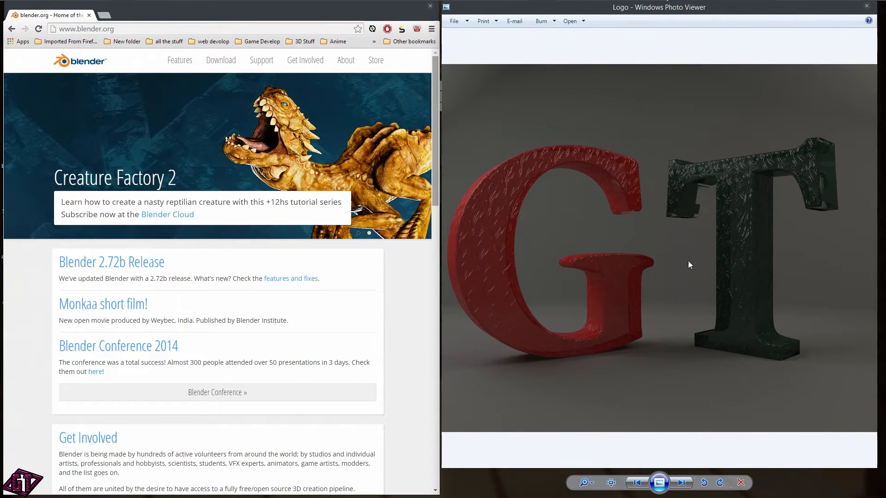
{"action": "mouse_move", "coordinate": [672, 180]}
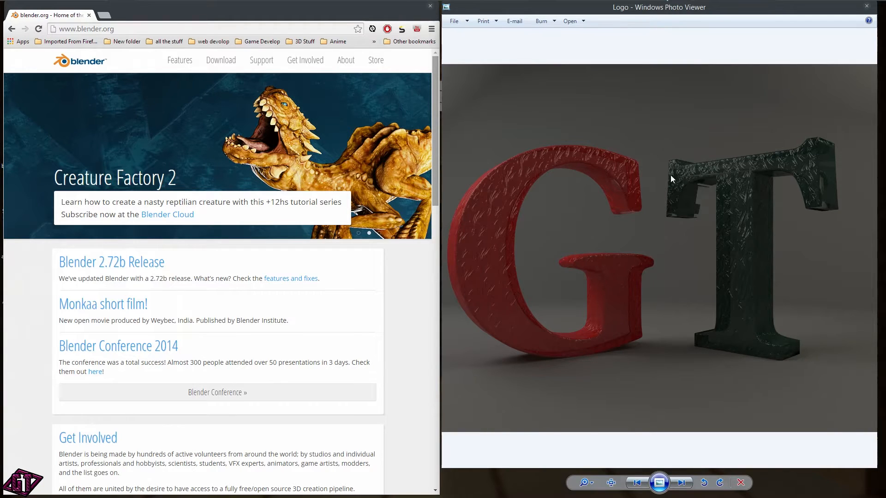
{"action": "mouse_move", "coordinate": [751, 182]}
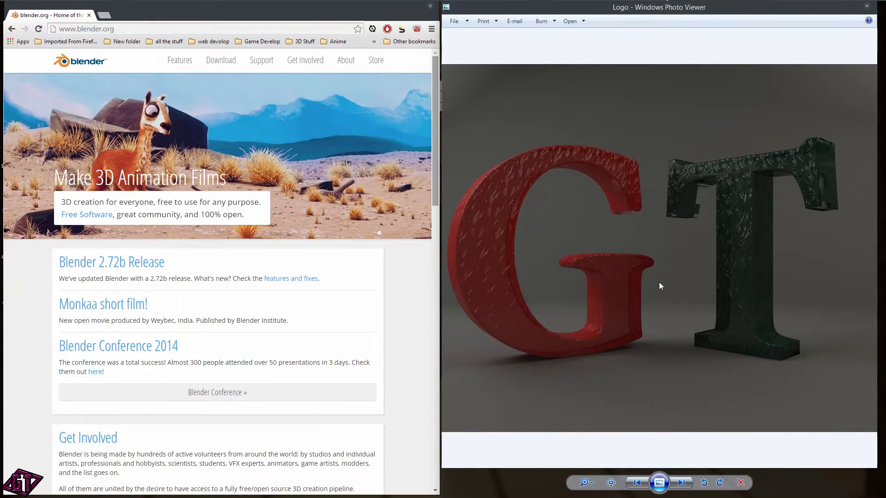
{"action": "mouse_move", "coordinate": [668, 286]}
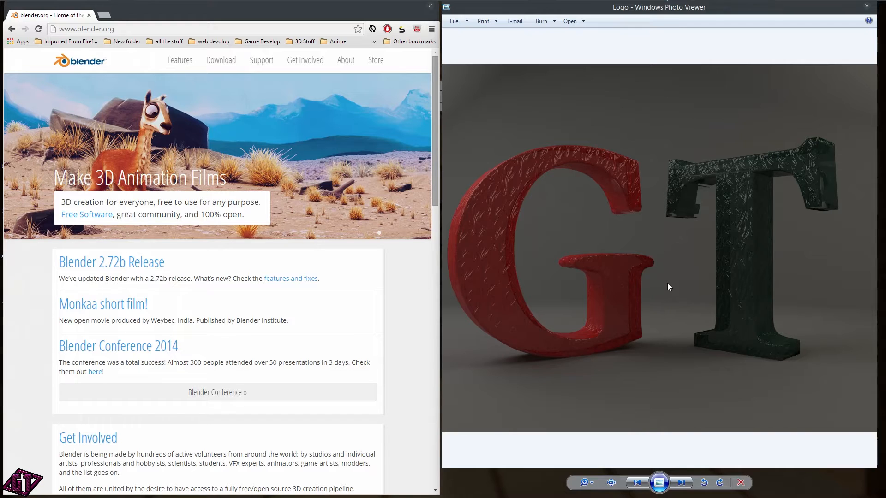
{"action": "mouse_move", "coordinate": [673, 231]}
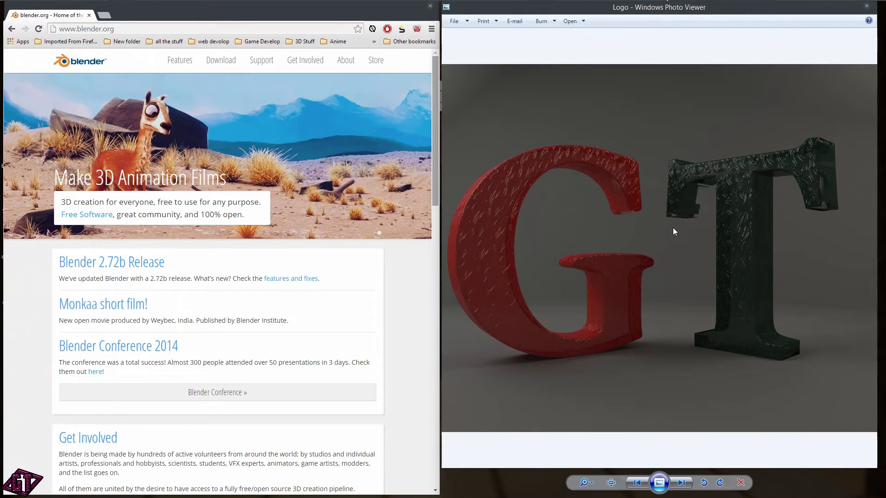
{"action": "mouse_move", "coordinate": [716, 352]}
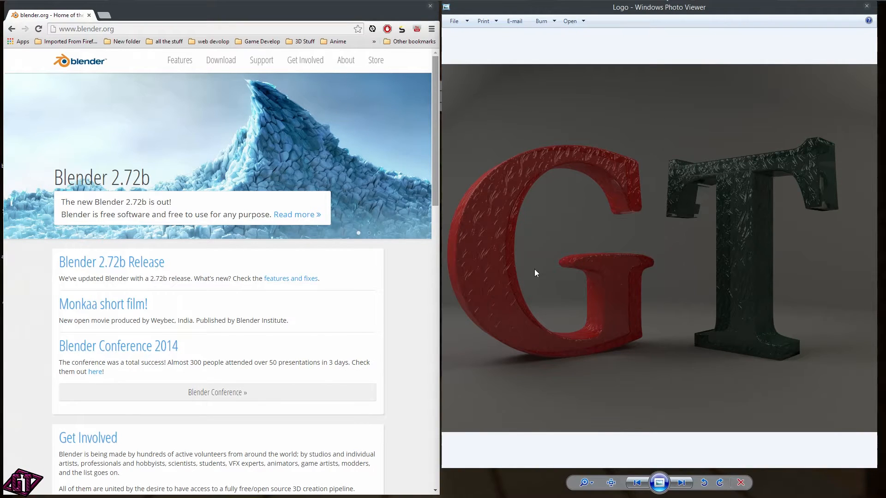
{"action": "mouse_move", "coordinate": [688, 286]}
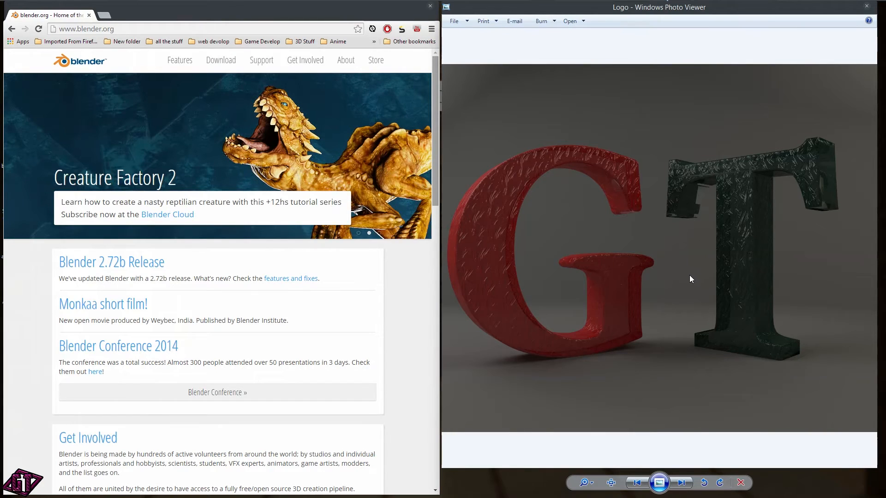
{"action": "mouse_move", "coordinate": [688, 270]}
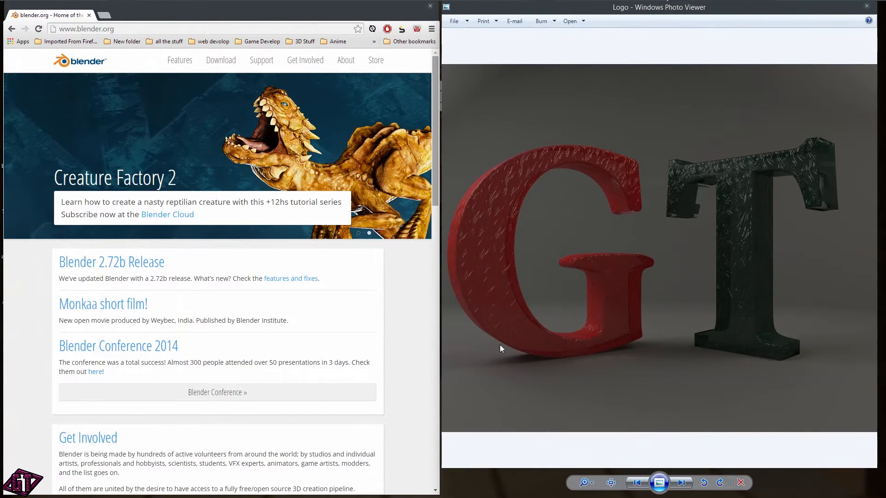
{"action": "left_click", "coordinate": [681, 483]}
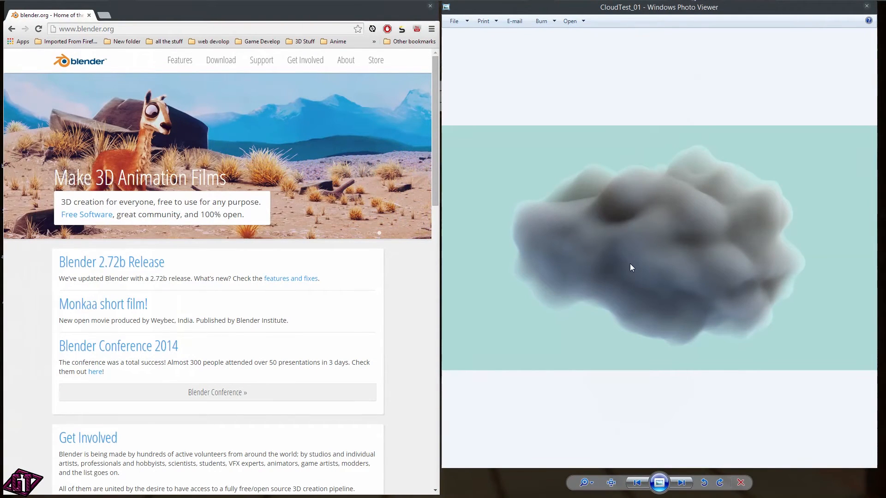
{"action": "mouse_move", "coordinate": [688, 243]}
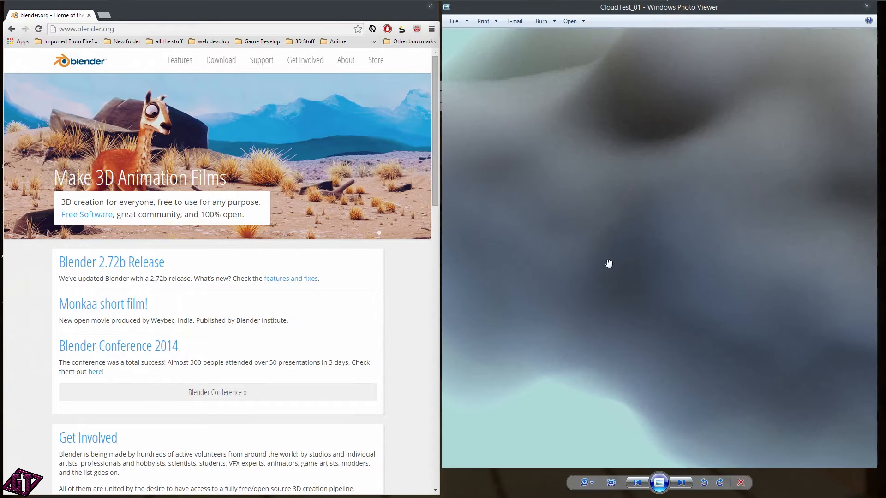
Step: Flip through CloudTest_02 and CloudTest_03 until the Wine_Final splash render is showing
{"action": "left_click", "coordinate": [681, 482]}
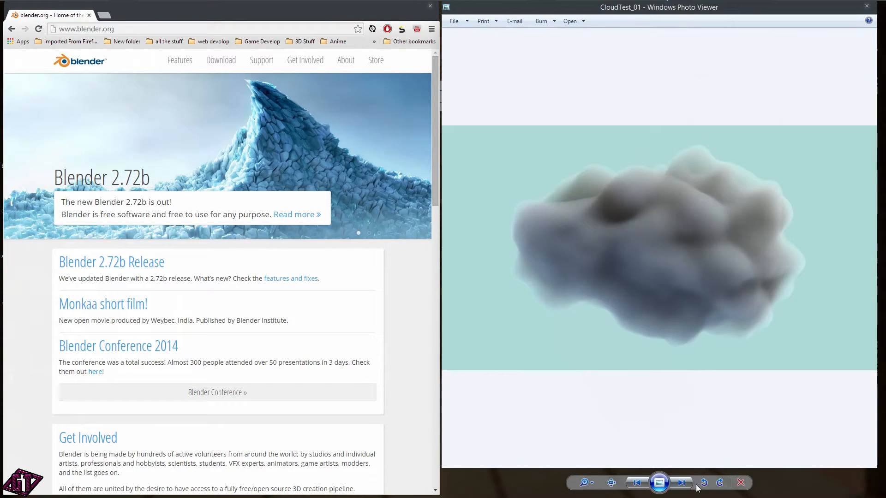
{"action": "left_click", "coordinate": [682, 483]}
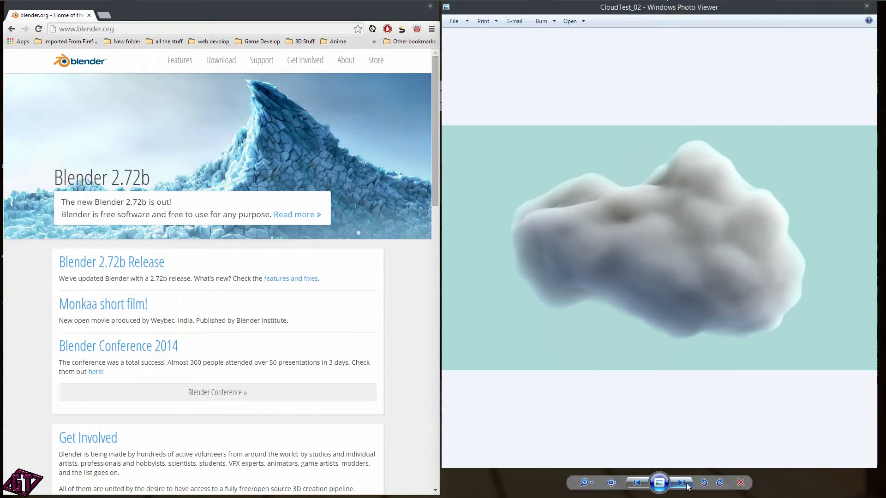
{"action": "left_click", "coordinate": [681, 483]}
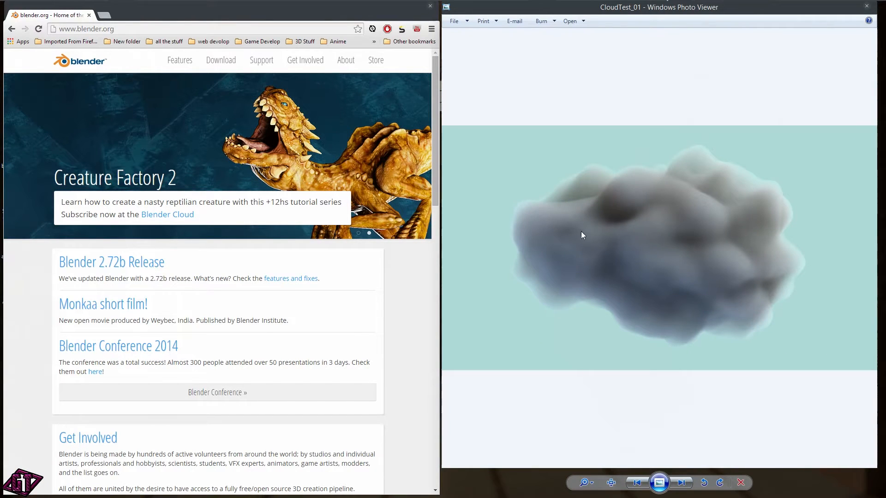
{"action": "mouse_move", "coordinate": [661, 258]}
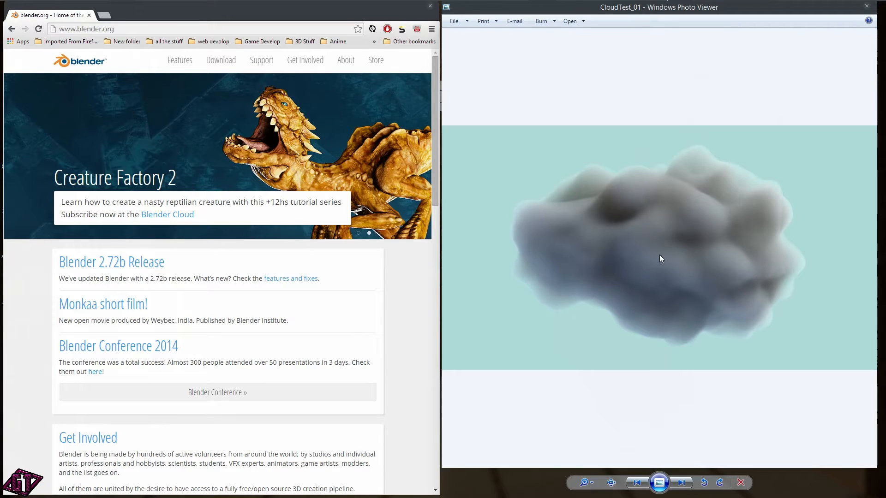
{"action": "mouse_move", "coordinate": [675, 285]}
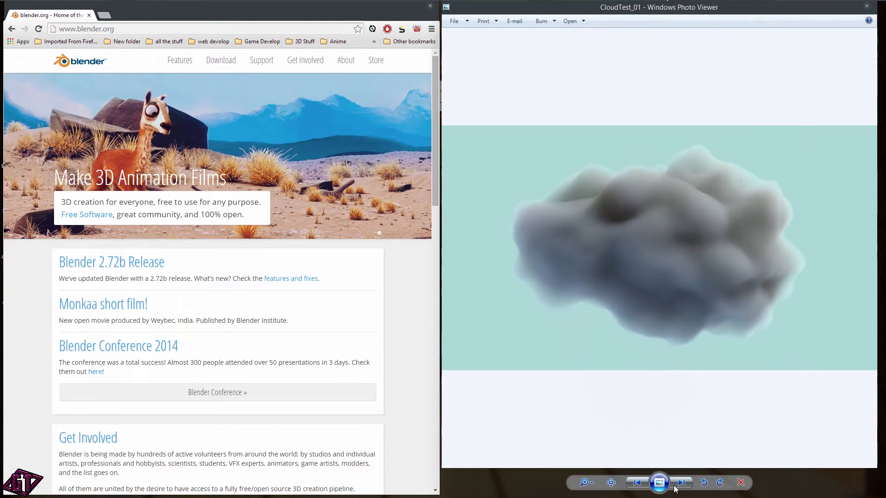
{"action": "mouse_move", "coordinate": [678, 332]}
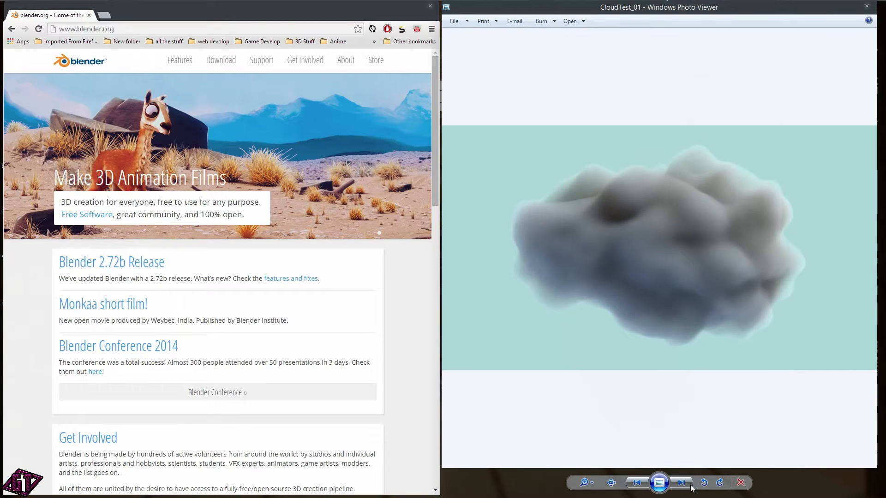
{"action": "left_click", "coordinate": [681, 482]}
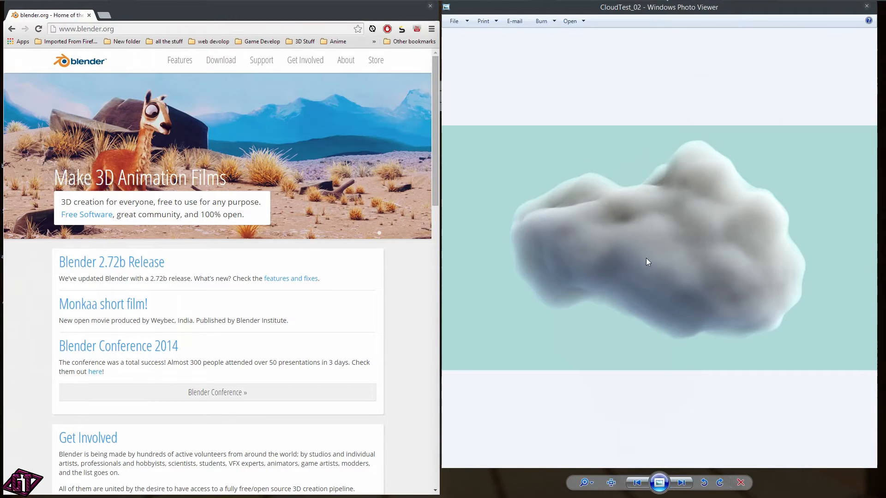
{"action": "left_click", "coordinate": [681, 482]}
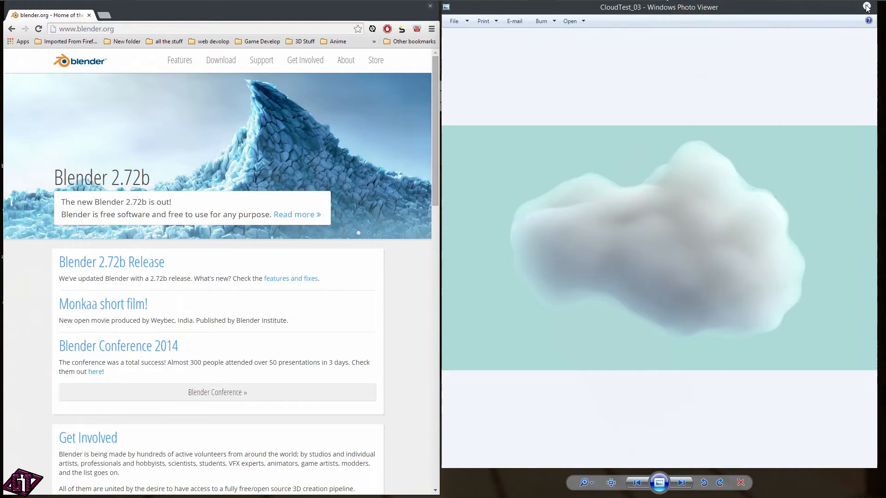
{"action": "left_click", "coordinate": [681, 483]}
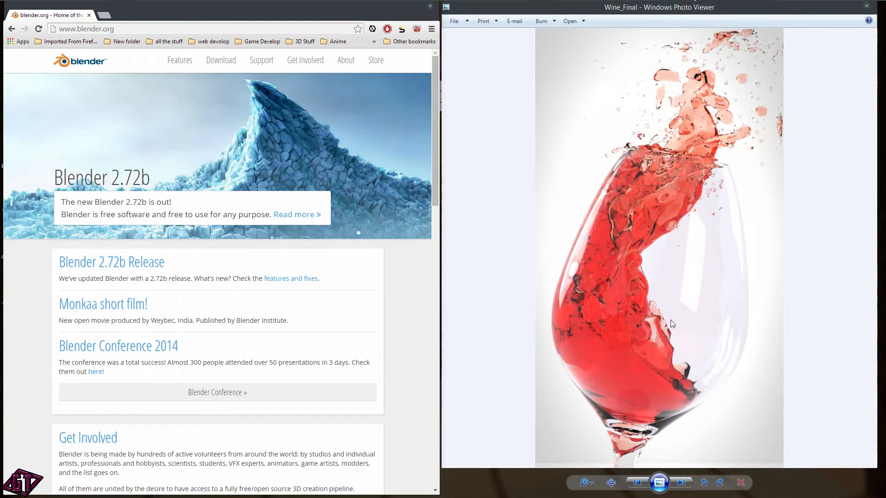
{"action": "mouse_move", "coordinate": [684, 226]}
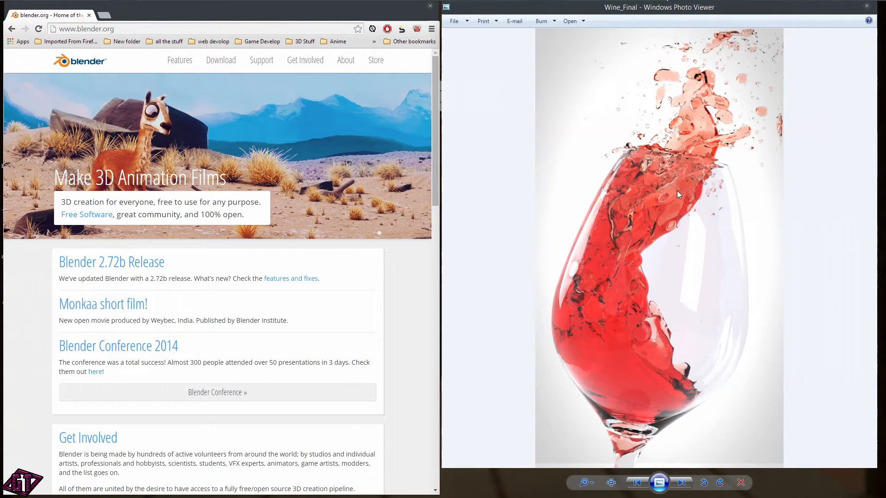
{"action": "mouse_move", "coordinate": [649, 411]}
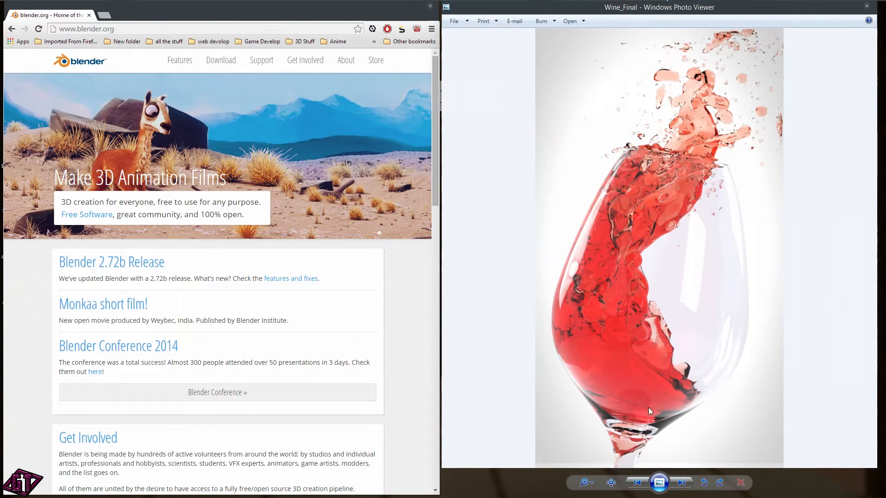
{"action": "mouse_move", "coordinate": [668, 331]}
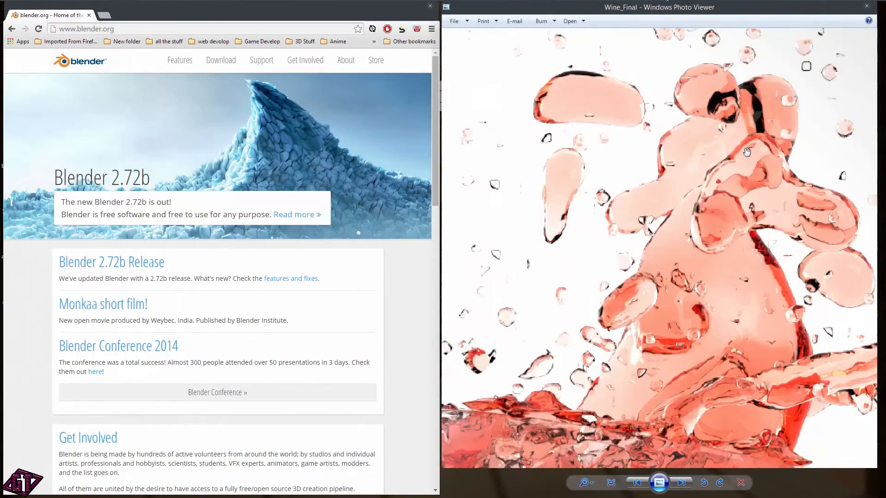
{"action": "left_click", "coordinate": [681, 483]}
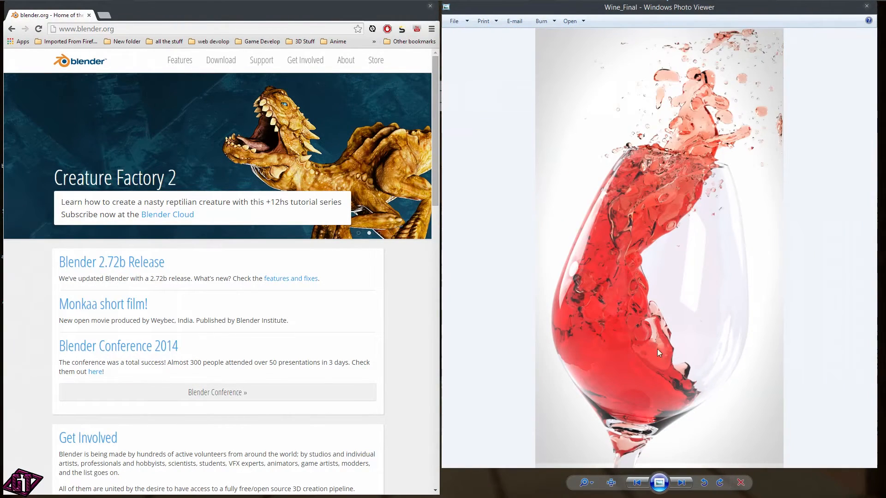
{"action": "mouse_move", "coordinate": [676, 237]}
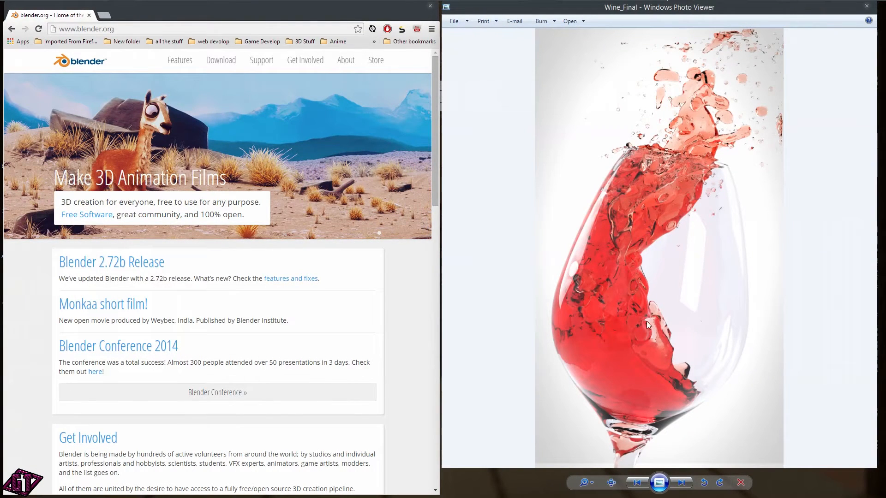
{"action": "mouse_move", "coordinate": [663, 295]}
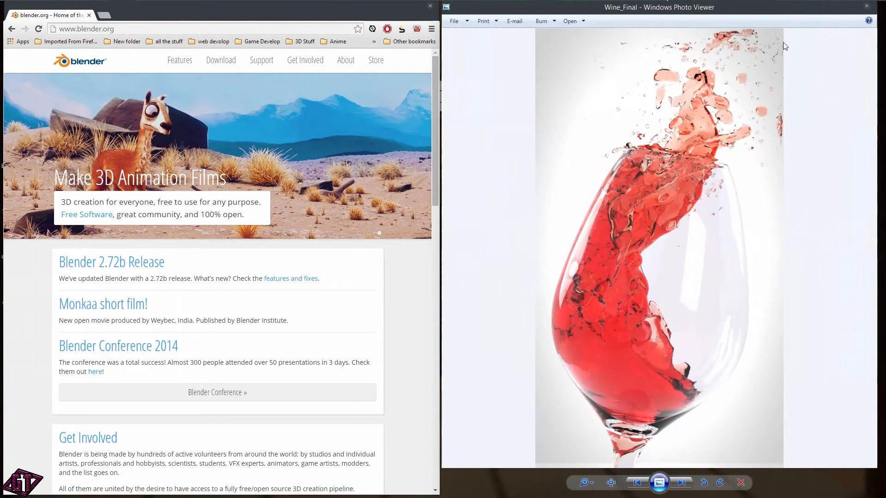
{"action": "left_click", "coordinate": [866, 6]}
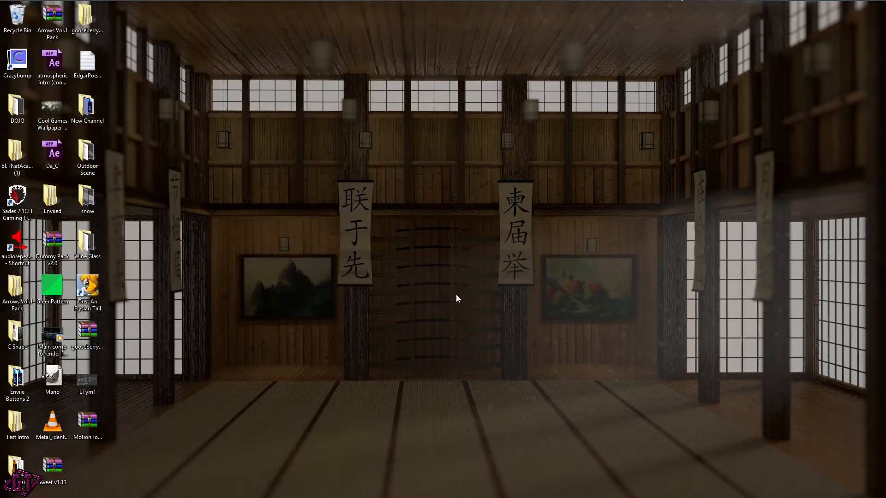
{"action": "mouse_move", "coordinate": [429, 225]}
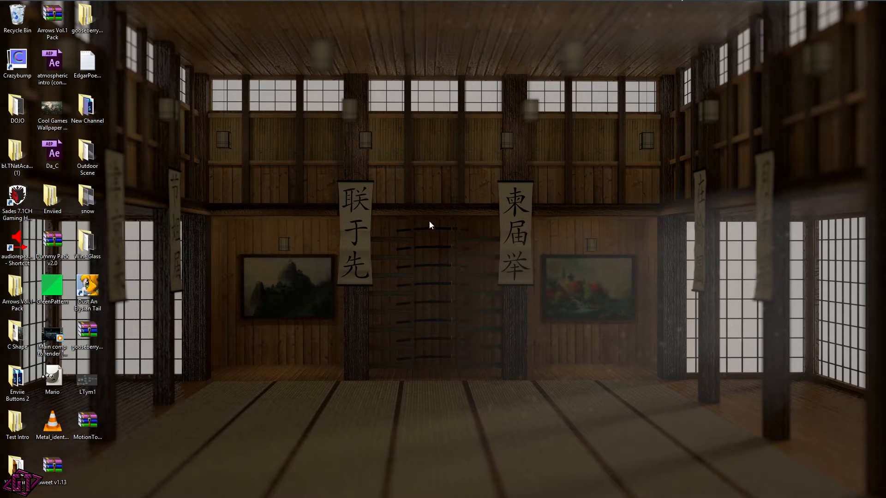
{"action": "mouse_move", "coordinate": [251, 430]}
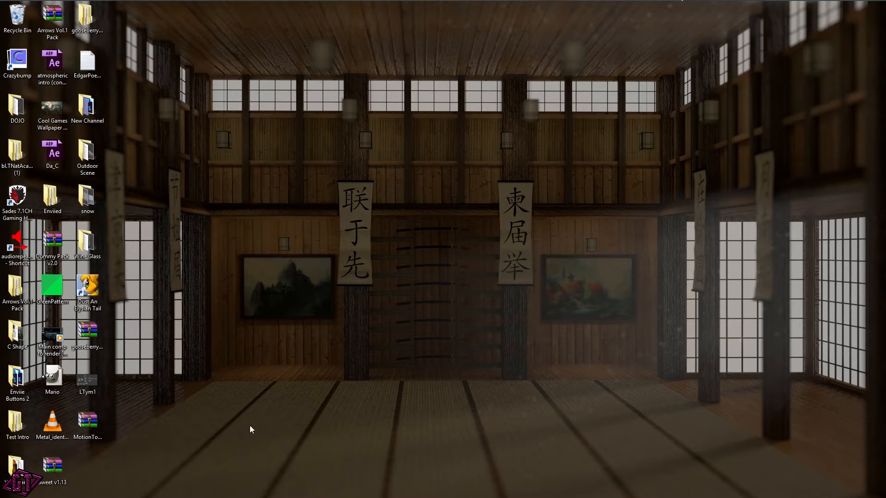
{"action": "mouse_move", "coordinate": [482, 360]}
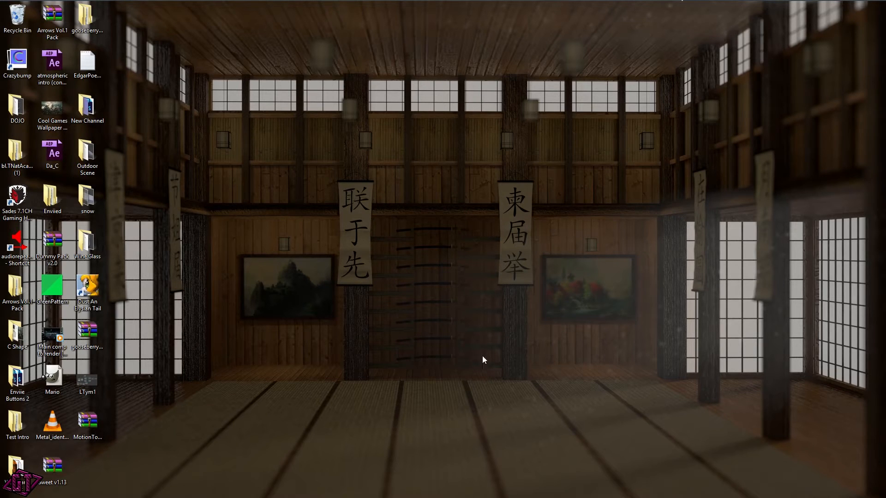
{"action": "mouse_move", "coordinate": [567, 157]}
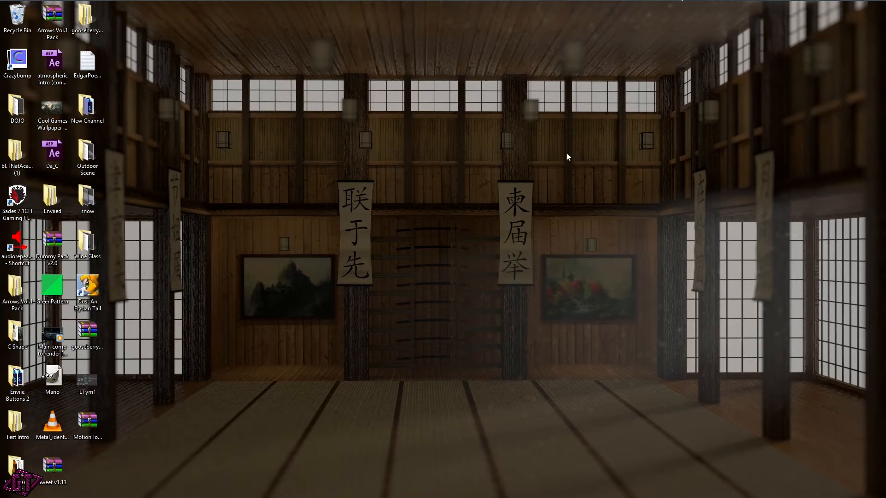
{"action": "mouse_move", "coordinate": [479, 284]}
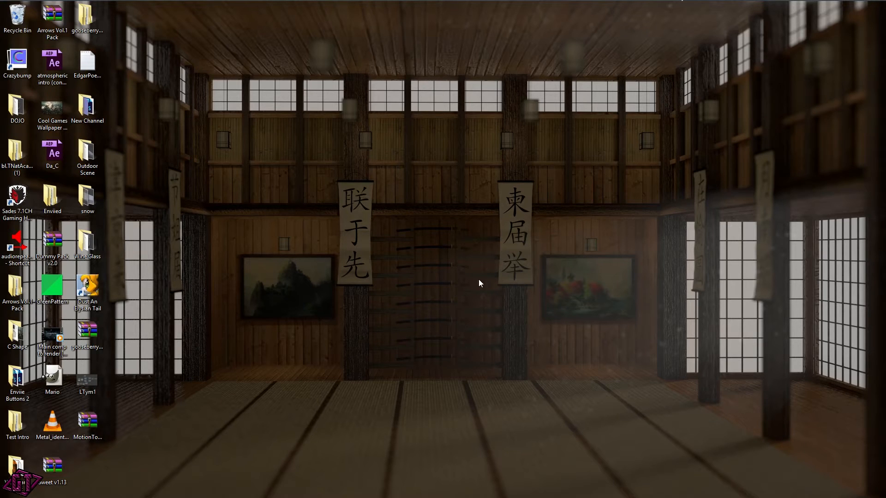
{"action": "mouse_move", "coordinate": [335, 441]}
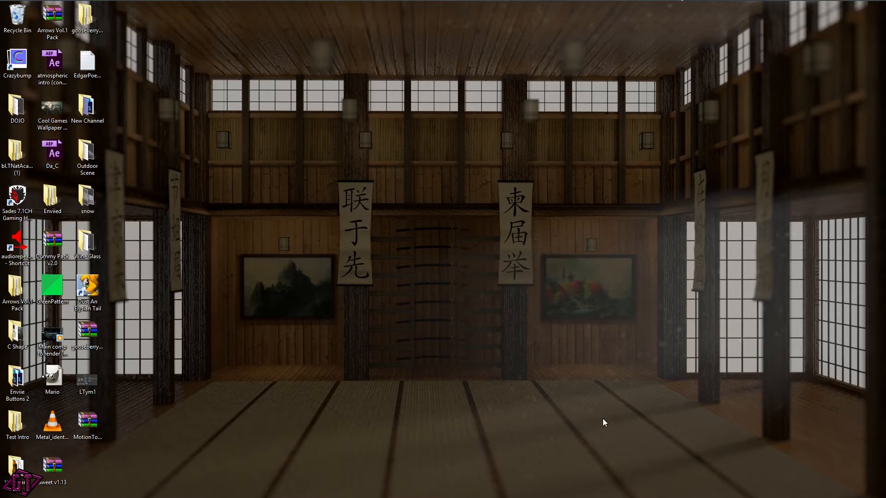
{"action": "mouse_move", "coordinate": [391, 231]}
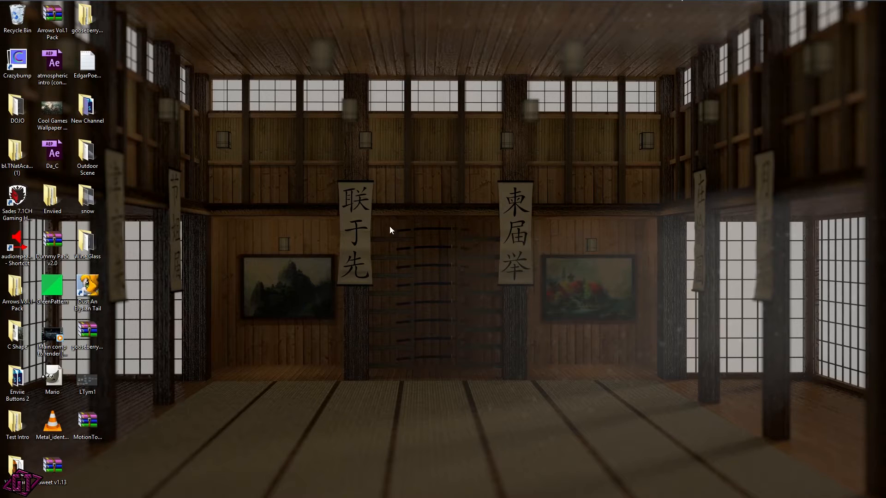
{"action": "mouse_move", "coordinate": [487, 491]}
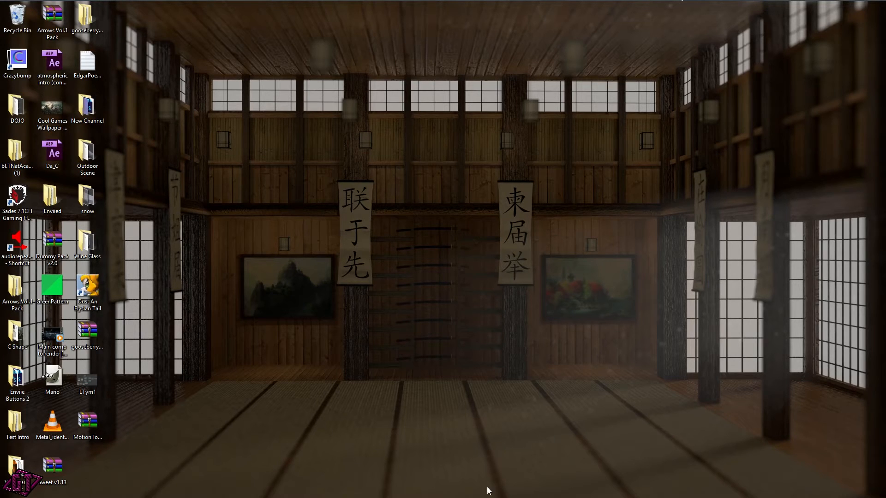
{"action": "mouse_move", "coordinate": [638, 355]}
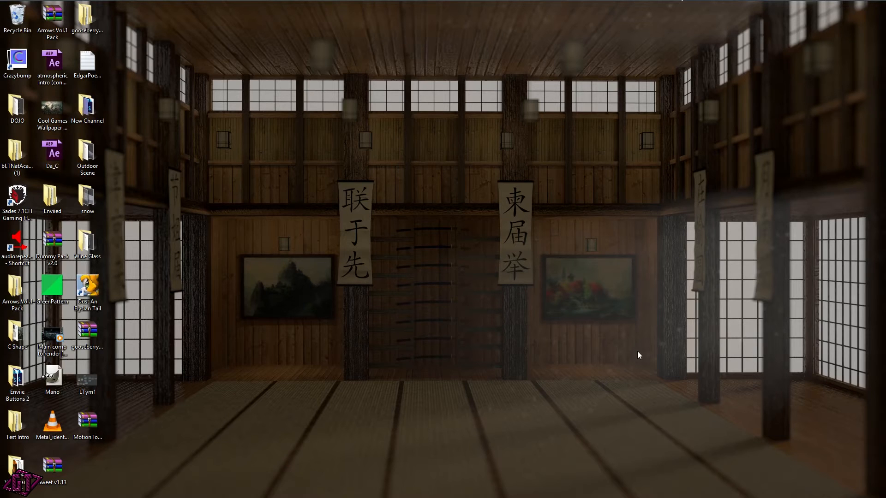
{"action": "mouse_move", "coordinate": [690, 279]}
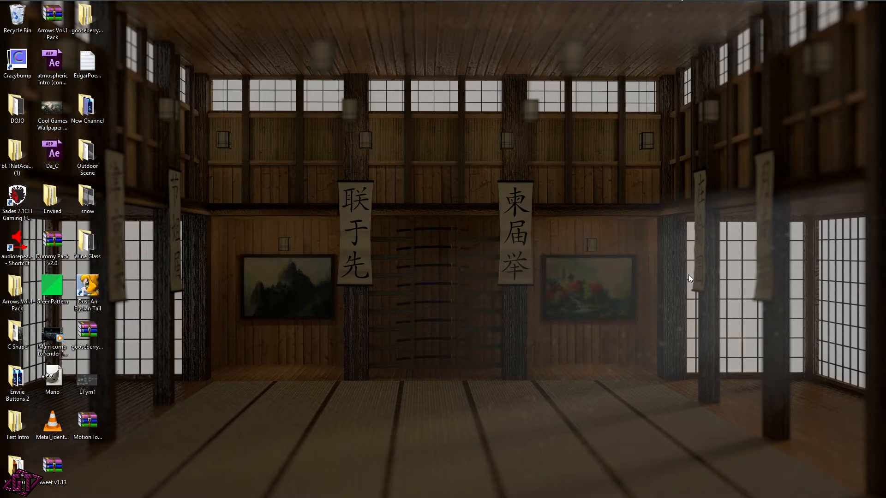
{"action": "mouse_move", "coordinate": [653, 309]}
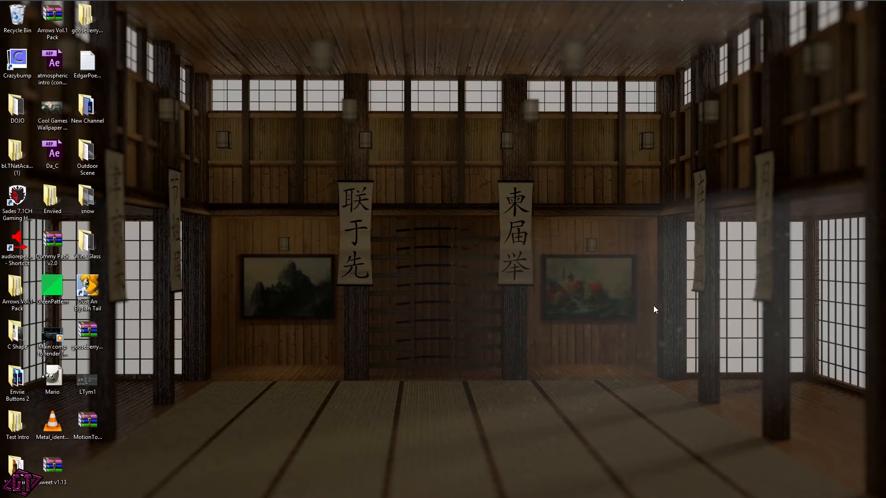
{"action": "mouse_move", "coordinate": [705, 4]}
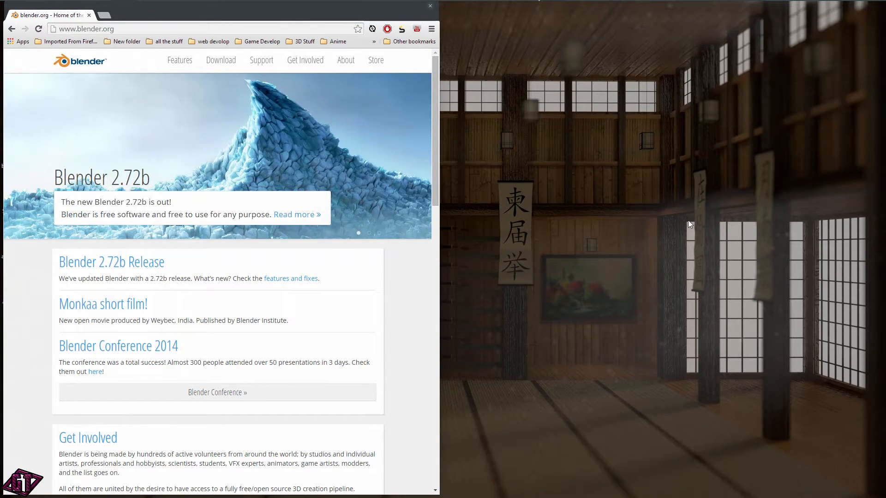
{"action": "mouse_move", "coordinate": [688, 190]}
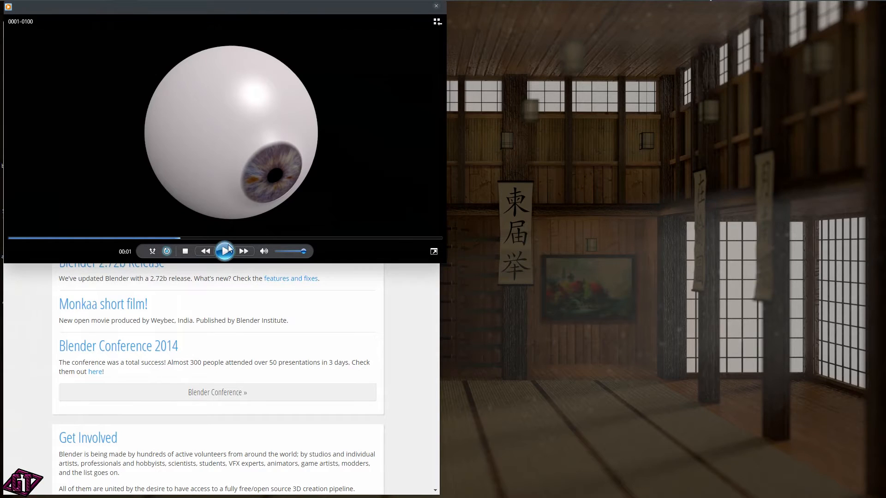
Step: Play the rotating eyeball animation, then close Windows Media Player
{"action": "left_click", "coordinate": [224, 250]}
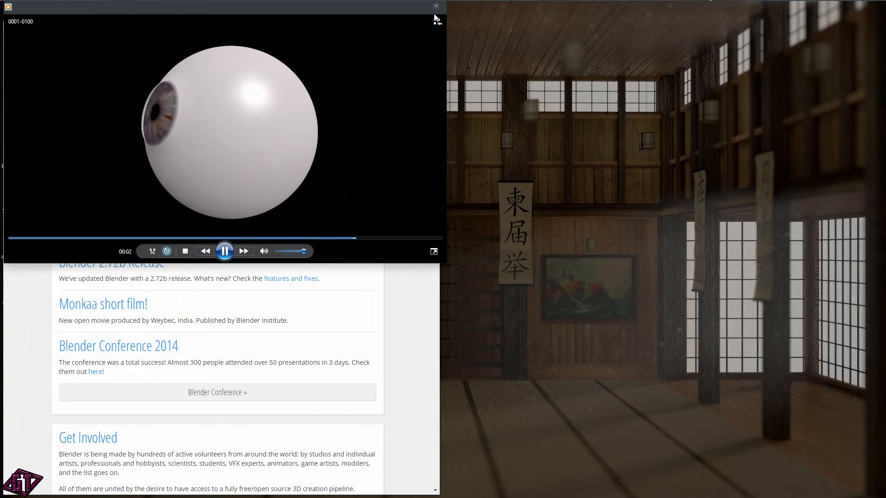
{"action": "left_click", "coordinate": [436, 7]}
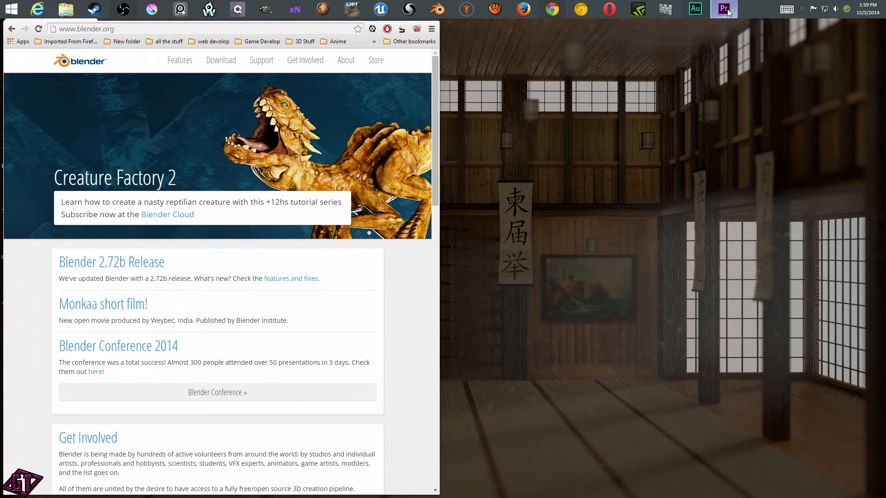
Step: Preview the sequence and place the 'It's time' 0001.png image clip onto track V1
{"action": "left_click", "coordinate": [723, 9]}
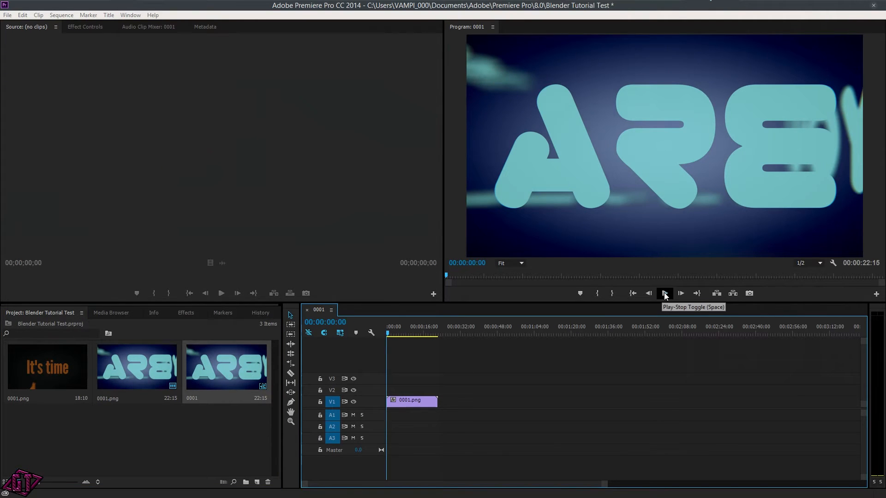
{"action": "left_click", "coordinate": [664, 293]}
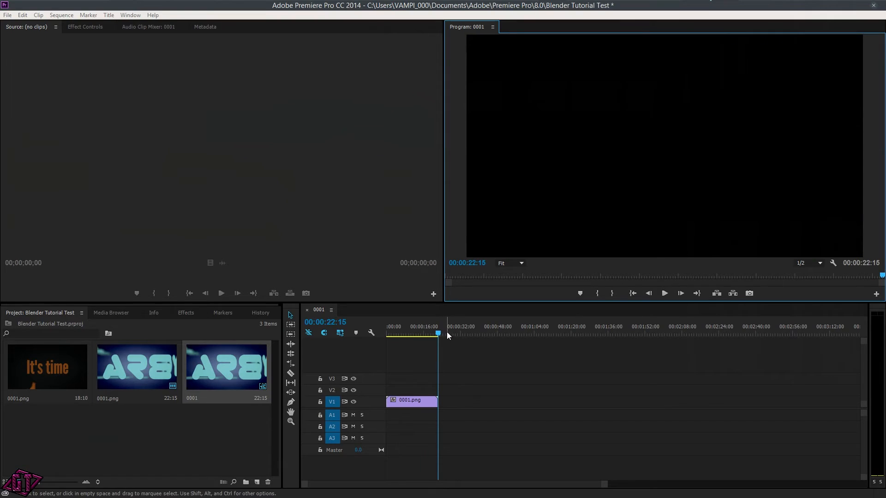
{"action": "mouse_move", "coordinate": [48, 376]}
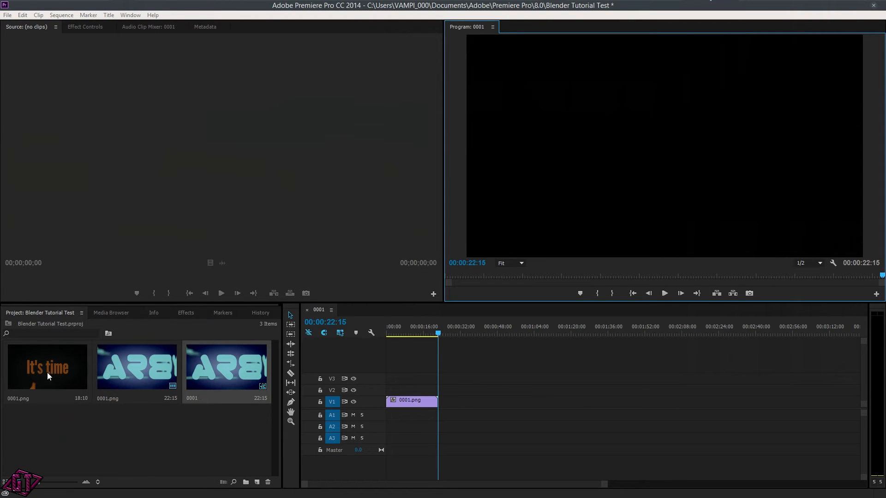
{"action": "left_click", "coordinate": [411, 401]}
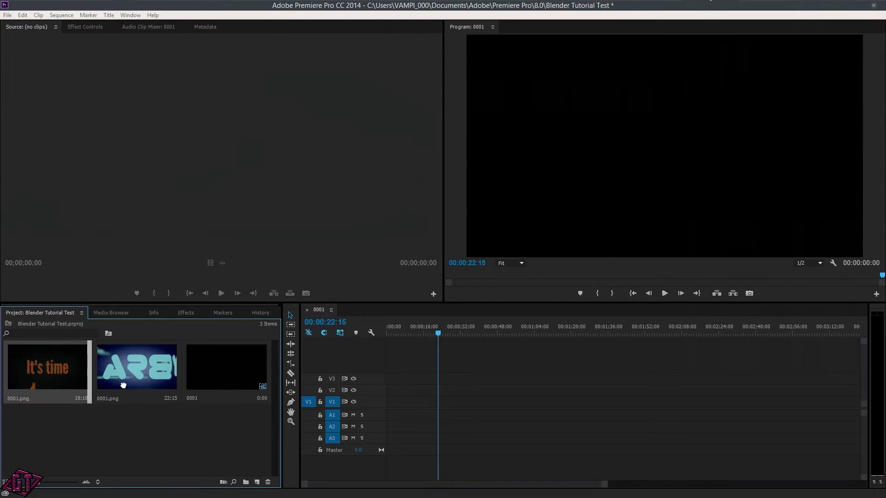
{"action": "left_click_drag", "start_coordinate": [45, 367], "coordinate": [407, 400]}
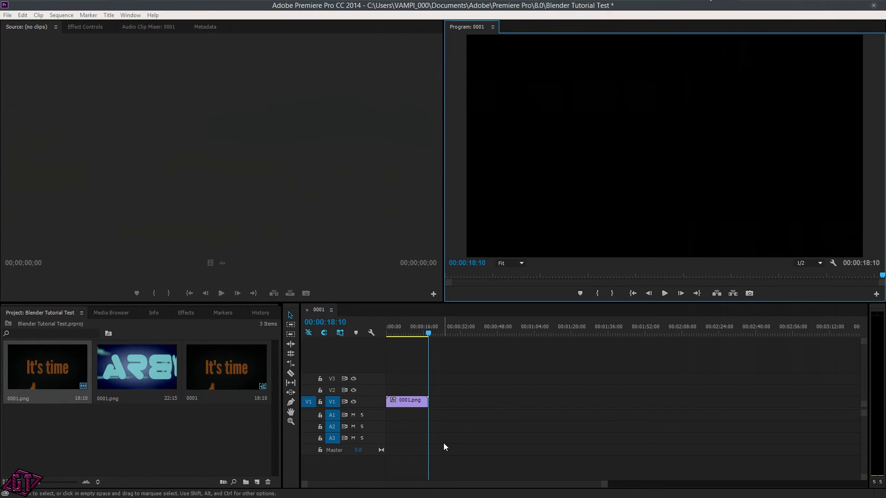
{"action": "mouse_move", "coordinate": [758, 60]}
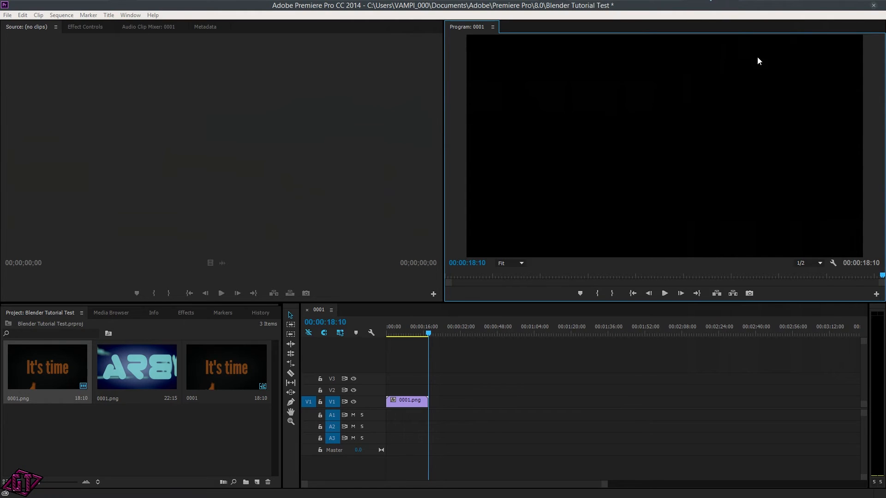
Step: Exit Premiere Pro, answering No to saving the Blender Tutorial Test project
{"action": "left_click", "coordinate": [8, 15]}
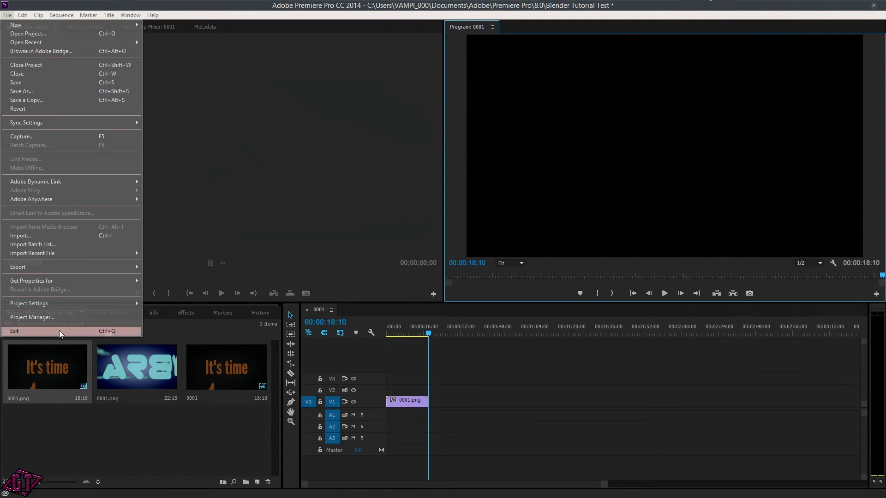
{"action": "left_click", "coordinate": [14, 331]}
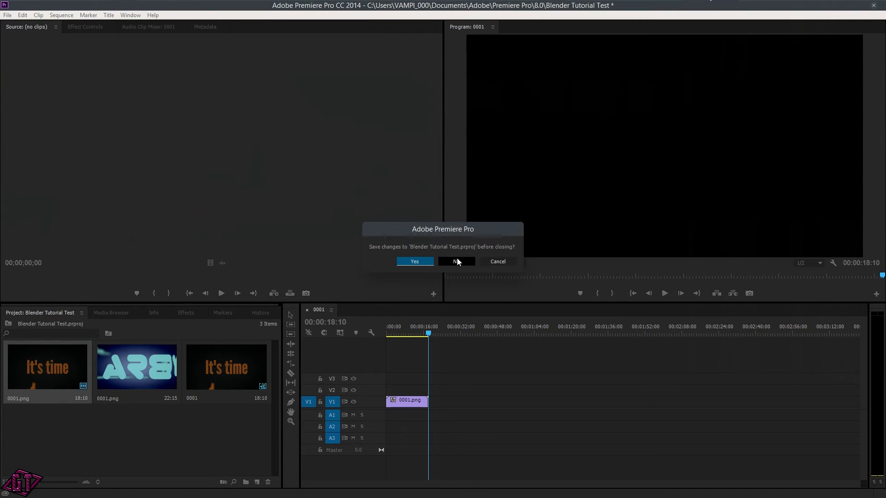
{"action": "left_click", "coordinate": [456, 261]}
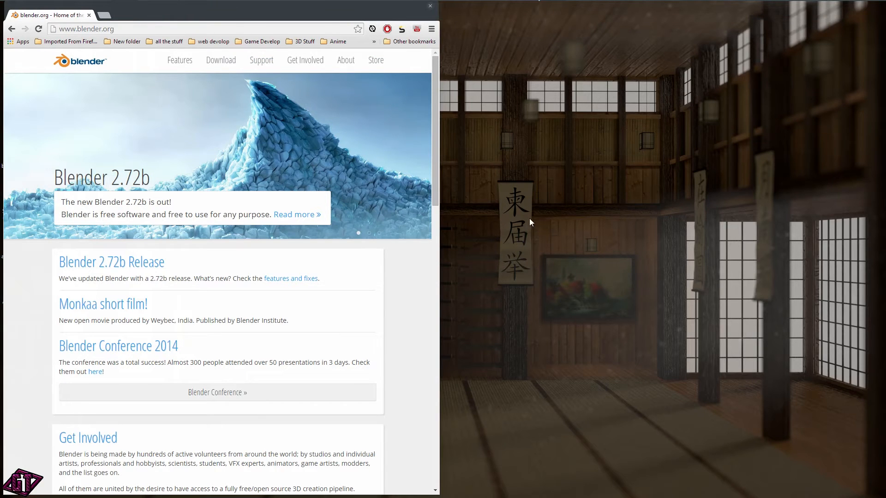
{"action": "mouse_move", "coordinate": [436, 149]}
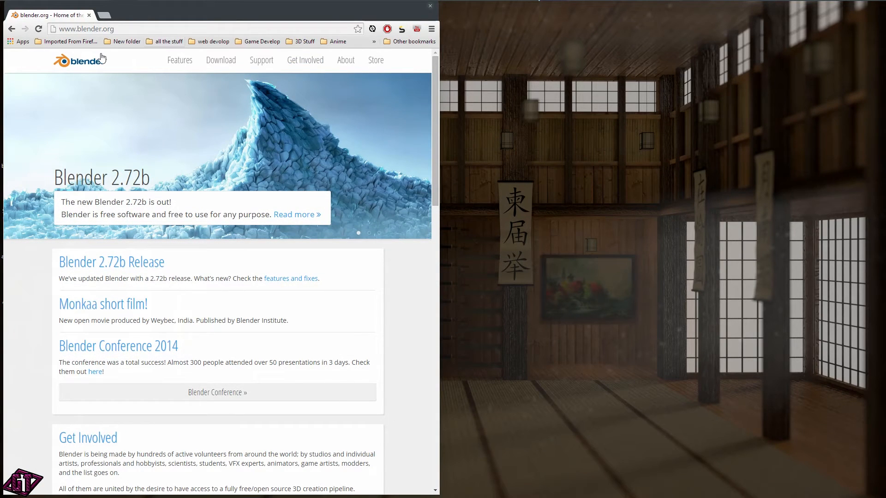
{"action": "mouse_move", "coordinate": [276, 111]}
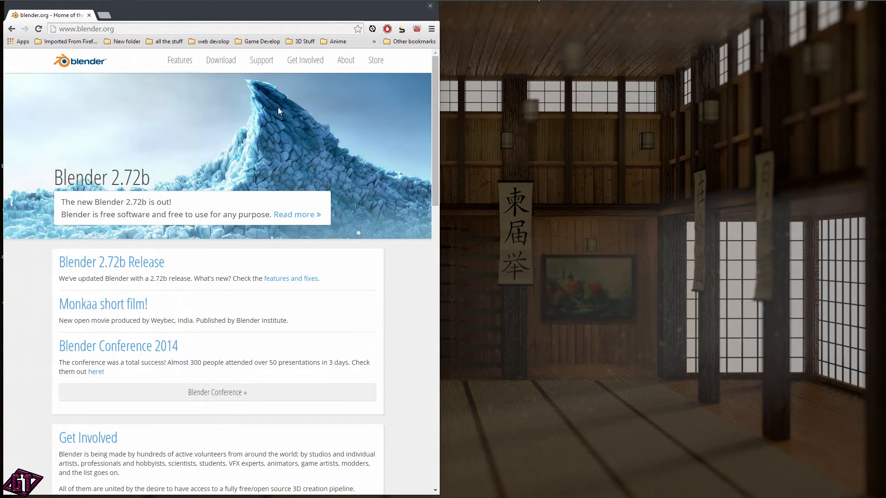
{"action": "scroll", "scroll_direction": "down", "scroll_amount": 3}
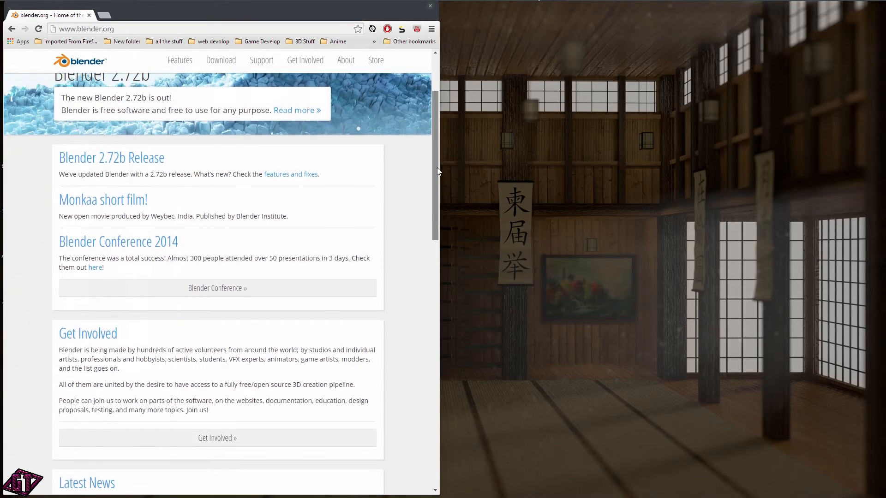
{"action": "scroll", "scroll_direction": "down", "scroll_amount": 3}
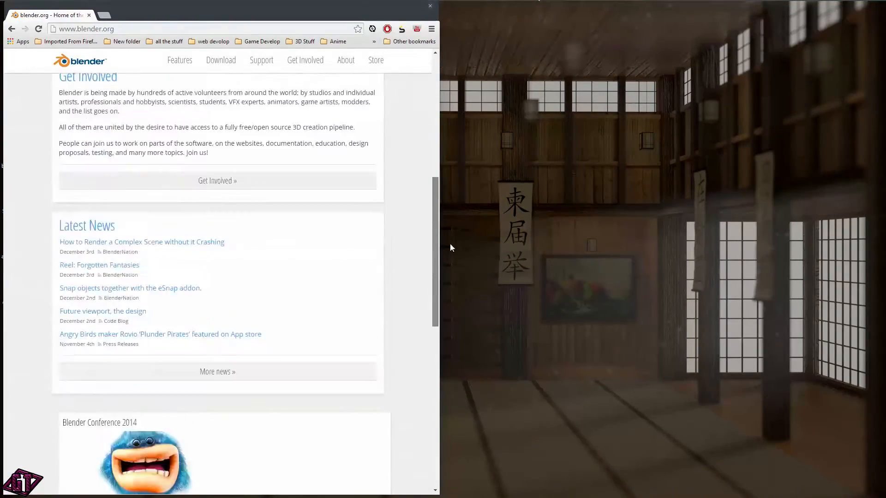
{"action": "scroll", "scroll_direction": "up", "scroll_amount": 3}
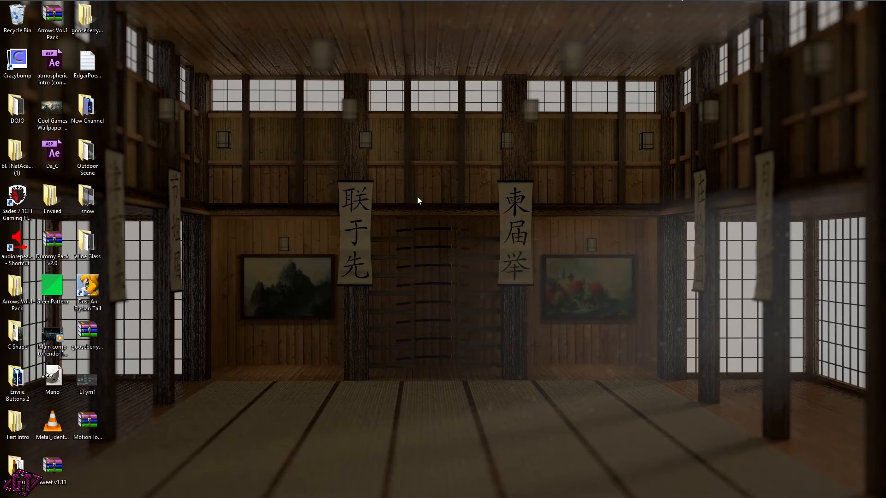
{"action": "mouse_move", "coordinate": [530, 187]}
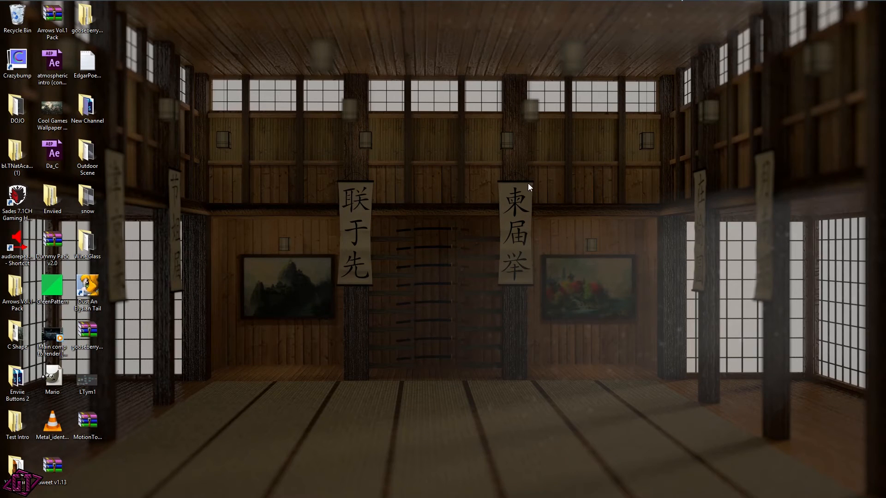
{"action": "mouse_move", "coordinate": [264, 177]}
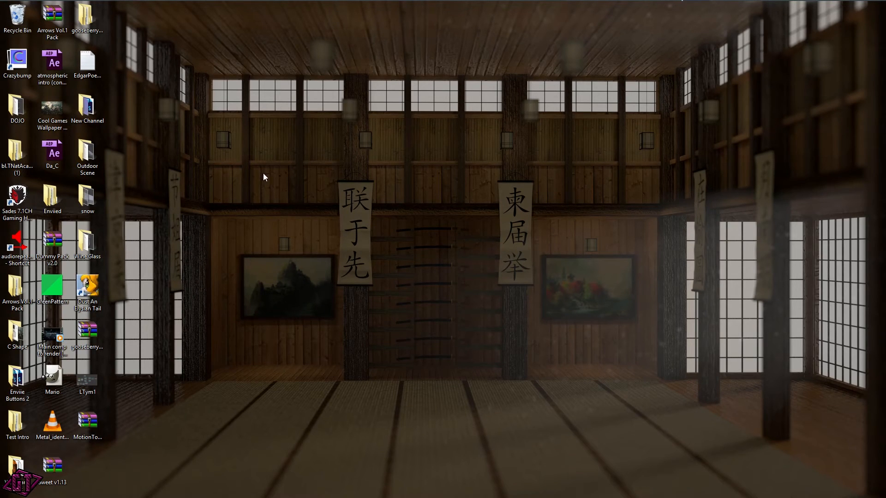
{"action": "mouse_move", "coordinate": [311, 151]}
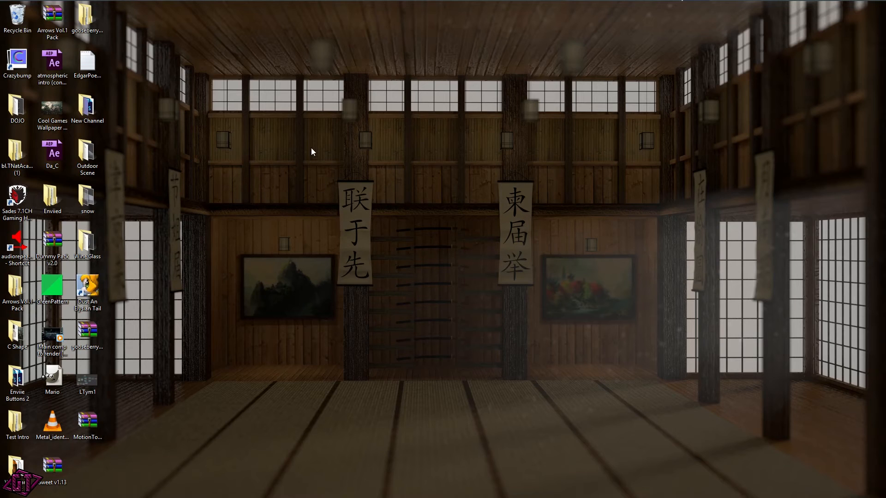
{"action": "mouse_move", "coordinate": [741, 254]}
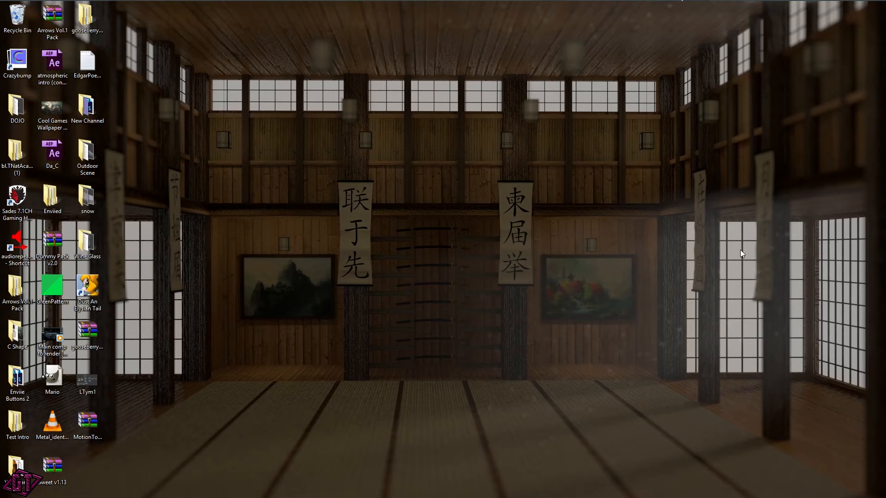
{"action": "mouse_move", "coordinate": [625, 298]}
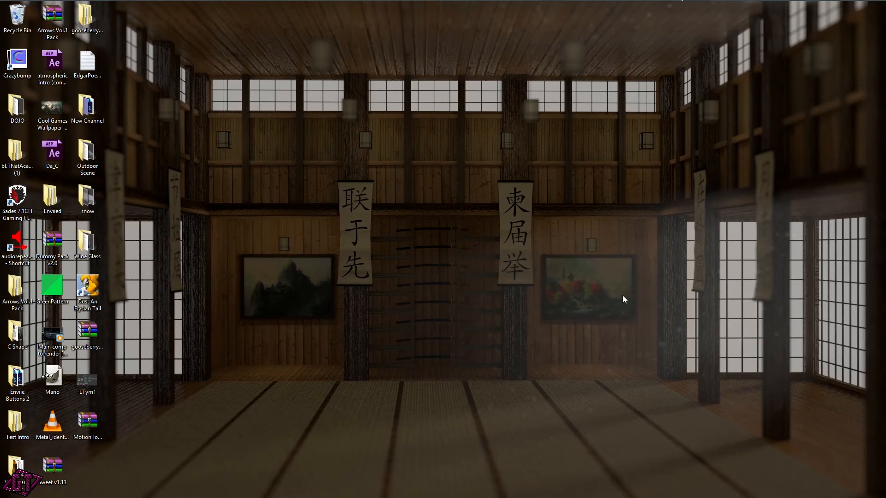
{"action": "mouse_move", "coordinate": [259, 320]}
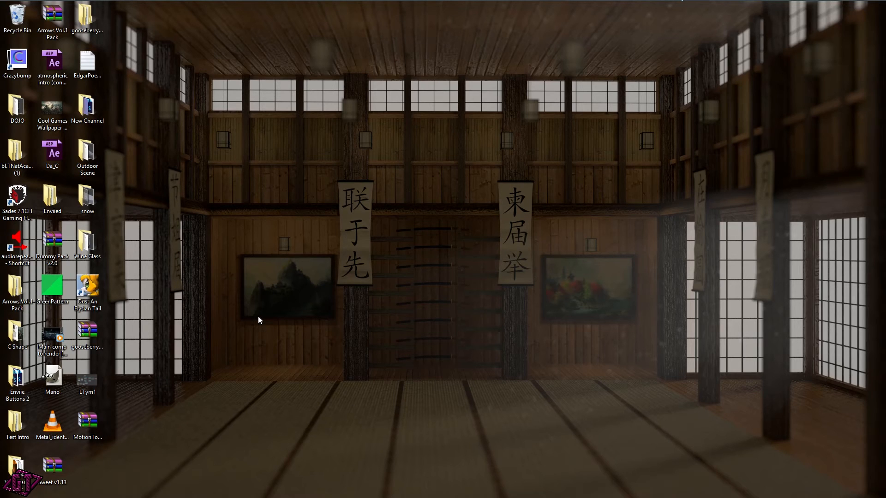
{"action": "mouse_move", "coordinate": [434, 268]}
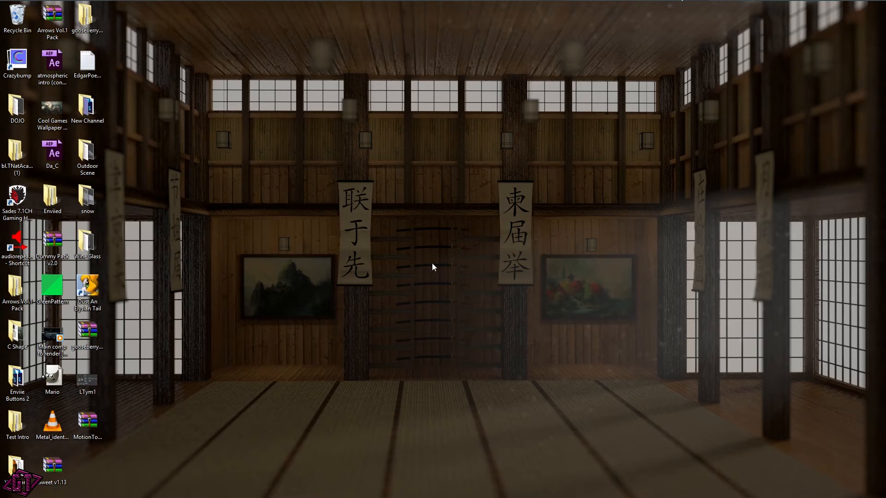
{"action": "mouse_move", "coordinate": [545, 327]}
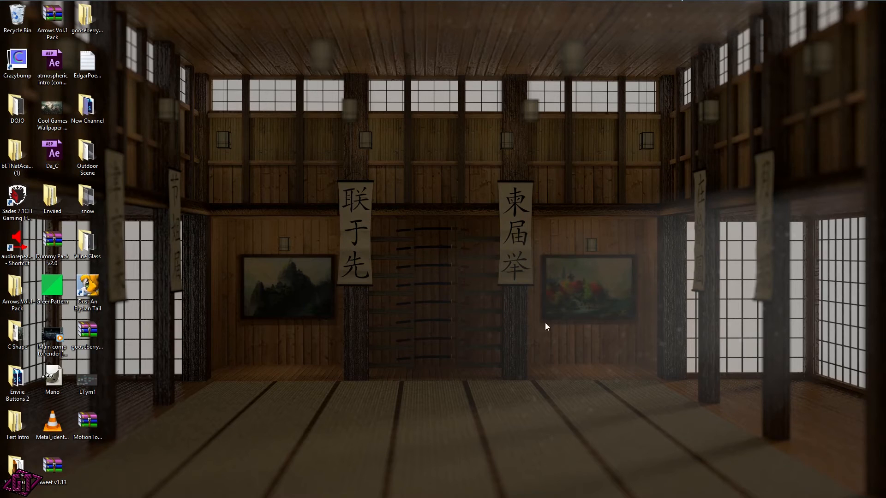
{"action": "mouse_move", "coordinate": [155, 394]}
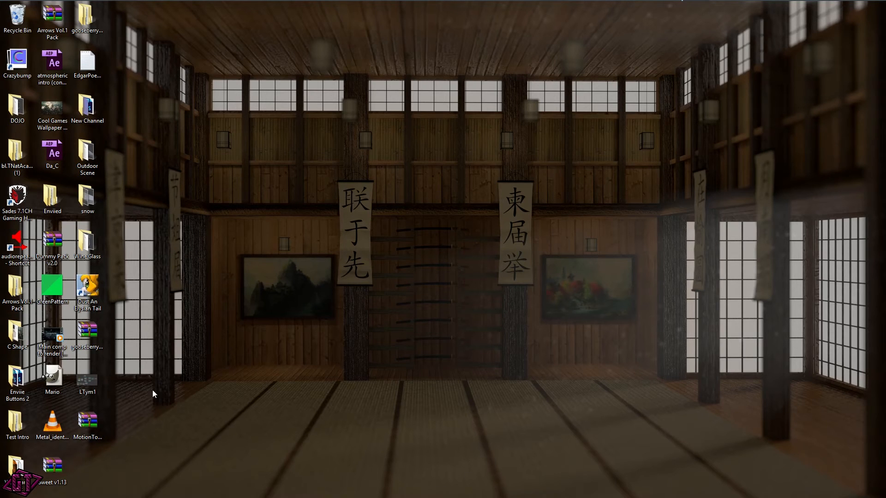
{"action": "mouse_move", "coordinate": [605, 209]}
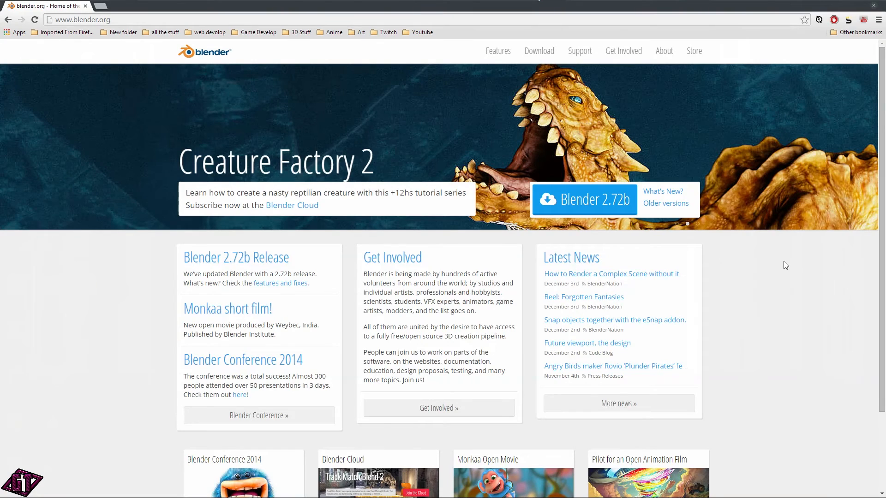
{"action": "mouse_move", "coordinate": [810, 230]}
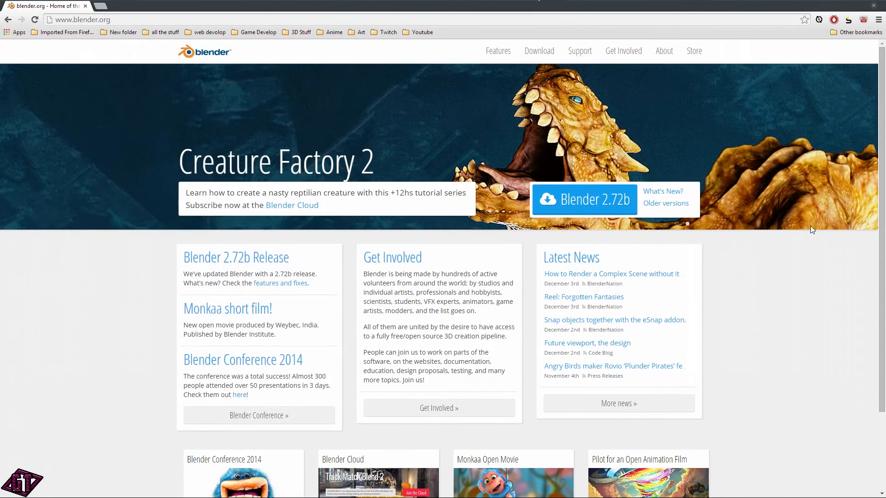
{"action": "mouse_move", "coordinate": [583, 199]}
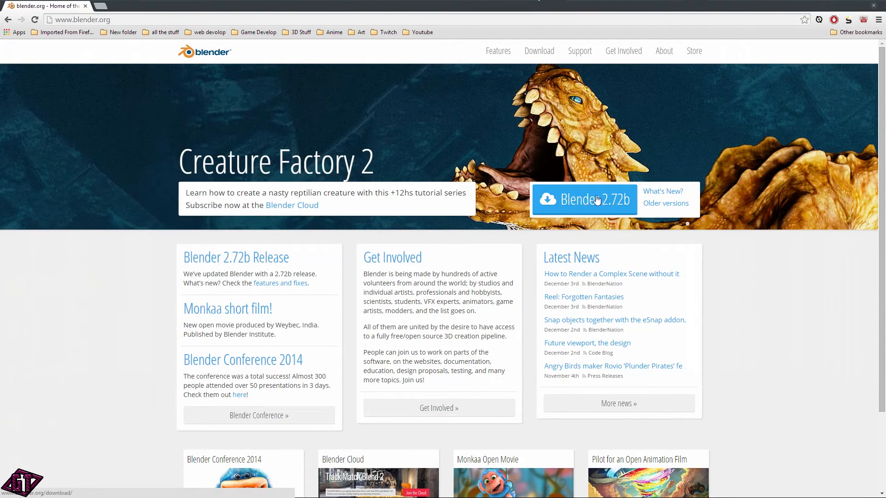
Step: Go to the Blender 2.72b for Windows download page from the blender.org home button
{"action": "left_click", "coordinate": [583, 199]}
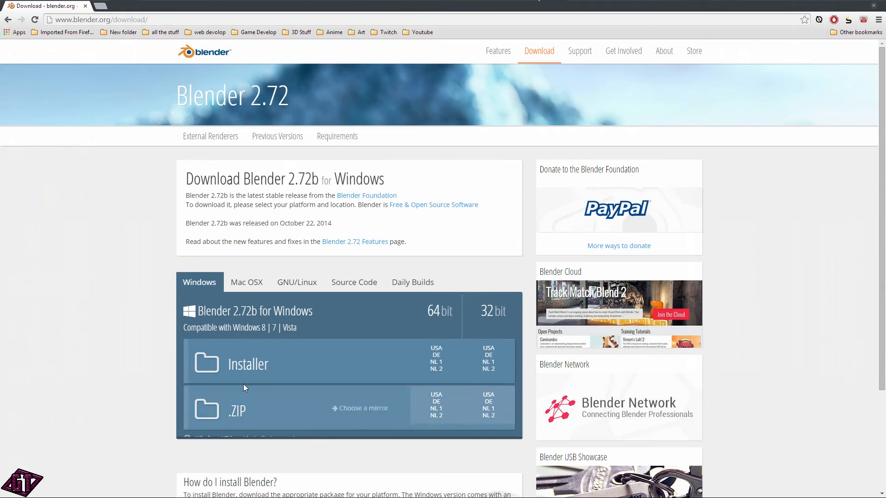
{"action": "mouse_move", "coordinate": [436, 317]}
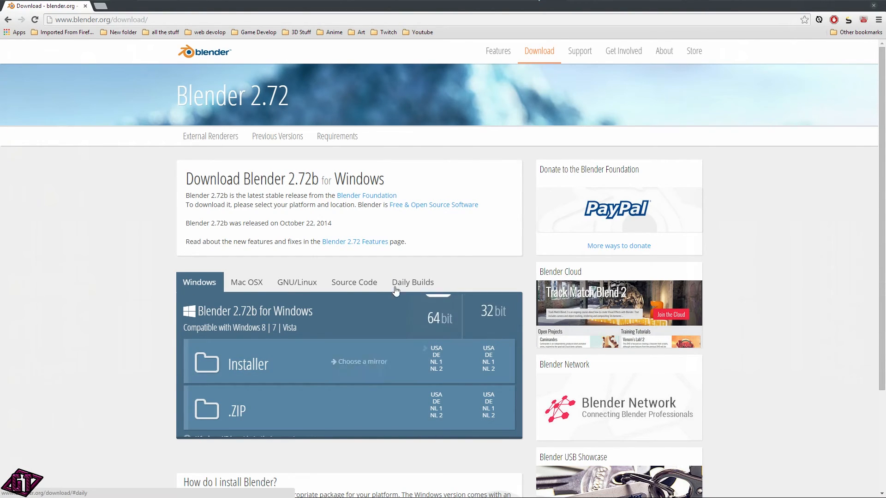
{"action": "mouse_move", "coordinate": [488, 348]}
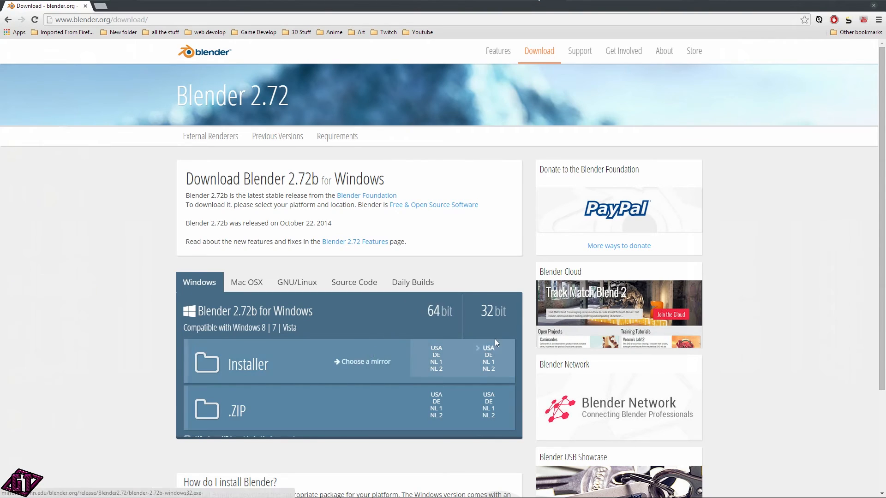
{"action": "mouse_move", "coordinate": [436, 319]}
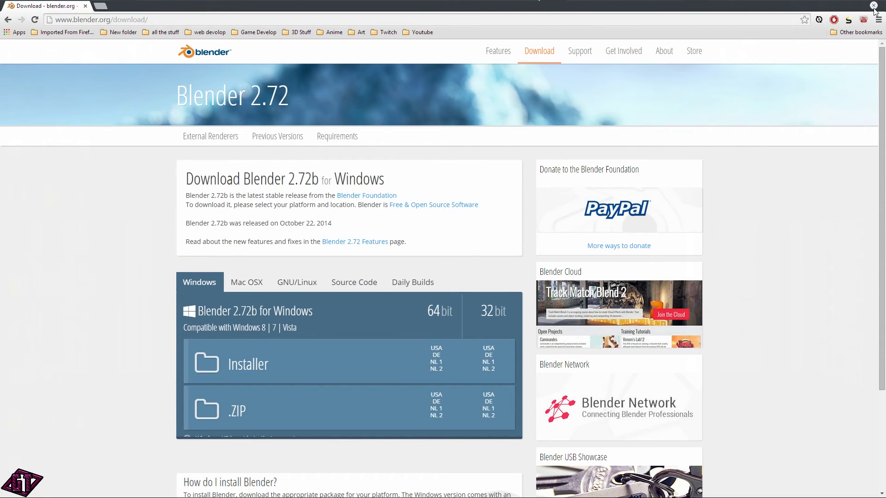
Step: Close the browser and drag the gooseberry-blender zip to the top centre of the desktop
{"action": "left_click", "coordinate": [874, 5]}
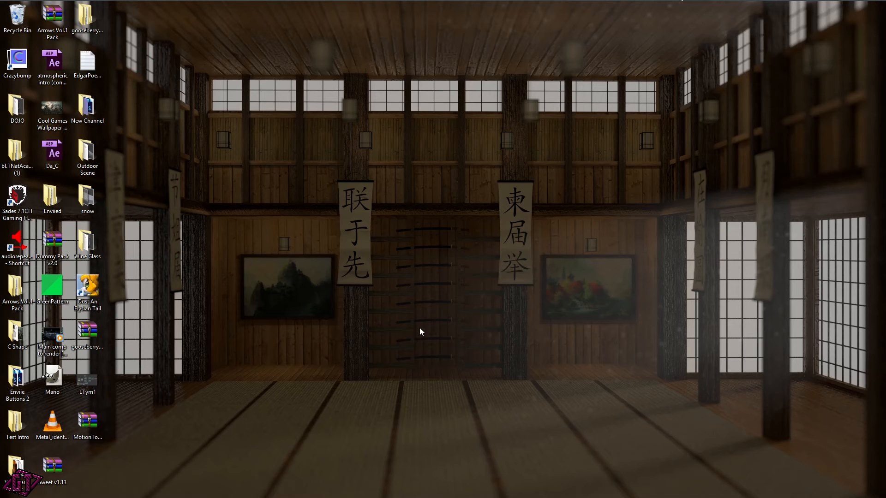
{"action": "mouse_move", "coordinate": [94, 487]}
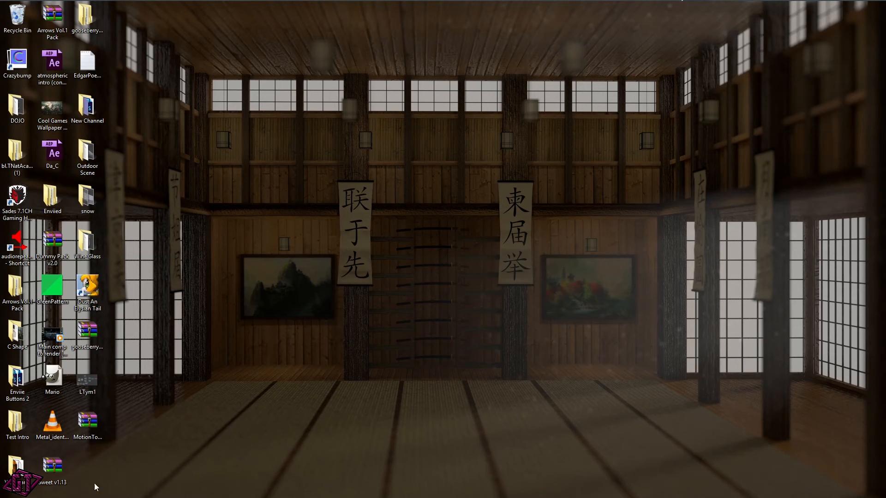
{"action": "left_click", "coordinate": [86, 333]}
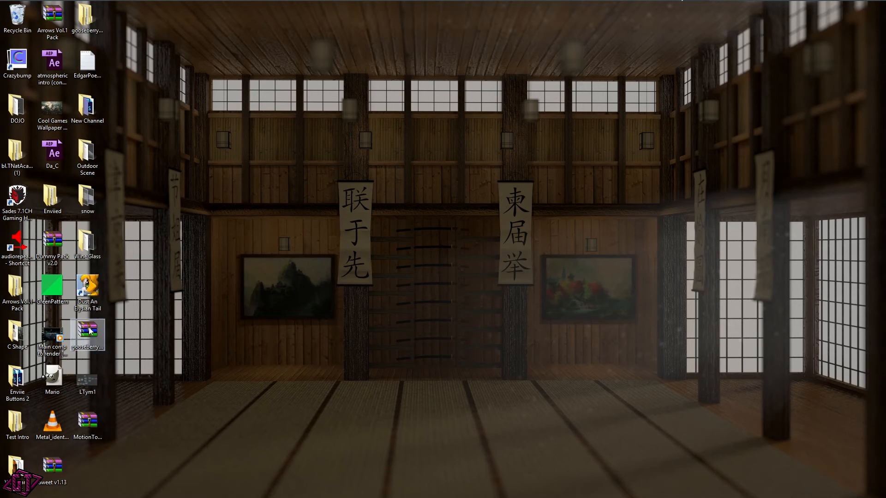
{"action": "left_click_drag", "start_coordinate": [87, 333], "coordinate": [438, 74]}
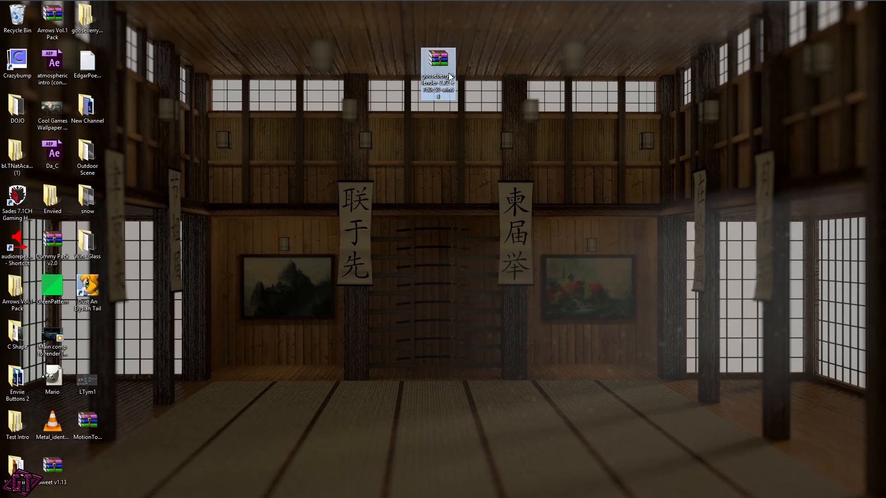
{"action": "mouse_move", "coordinate": [437, 74]}
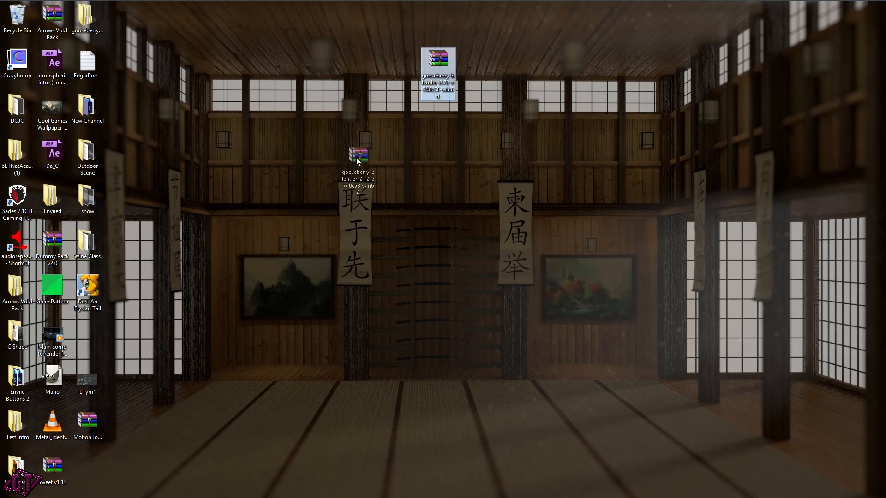
{"action": "left_click_drag", "start_coordinate": [437, 74], "coordinate": [298, 164]}
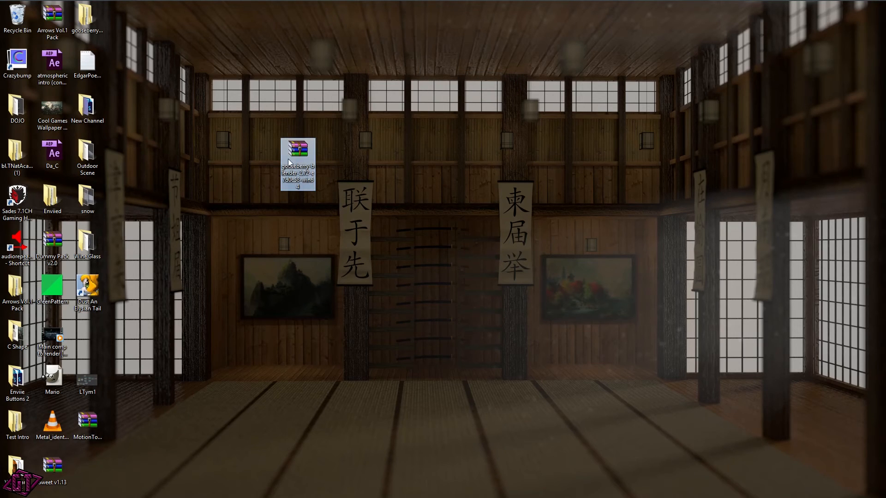
{"action": "left_click_drag", "start_coordinate": [298, 161], "coordinate": [437, 64]}
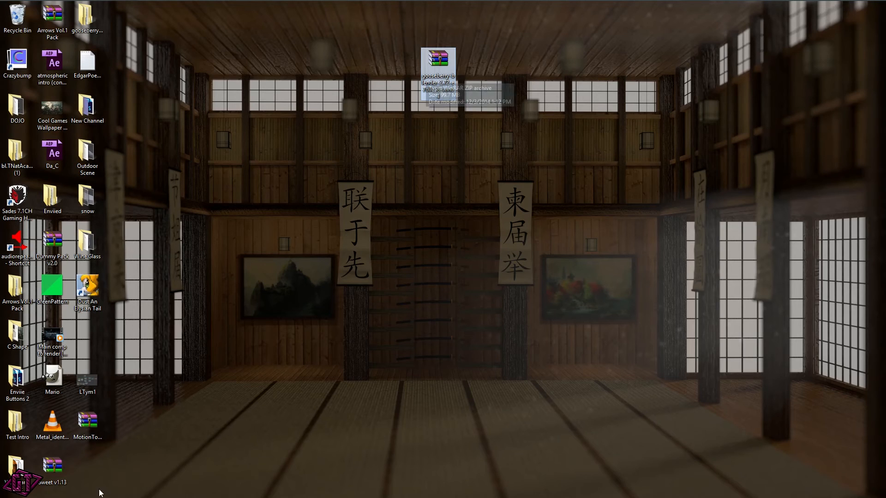
{"action": "left_click", "coordinate": [437, 61]}
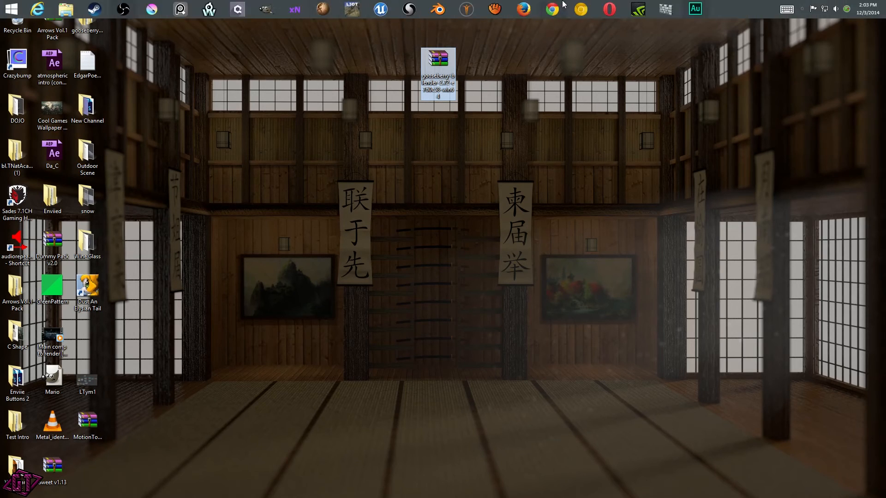
{"action": "mouse_move", "coordinate": [480, 115]}
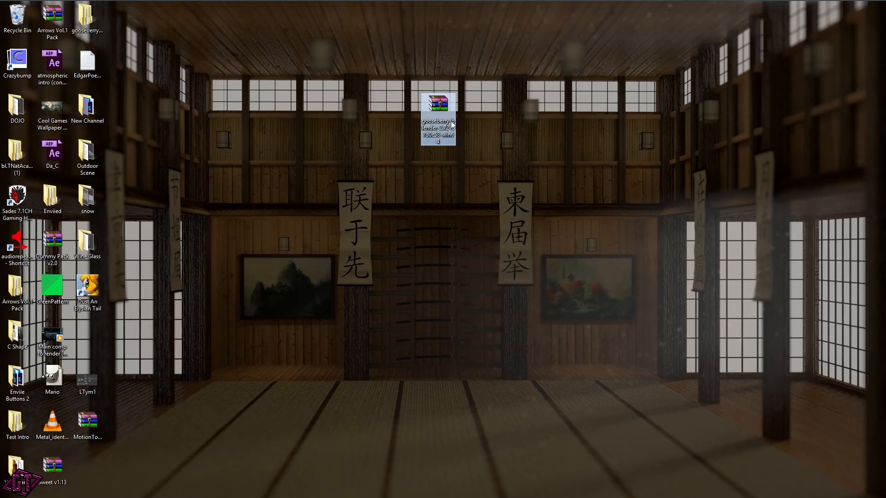
{"action": "mouse_move", "coordinate": [438, 117]}
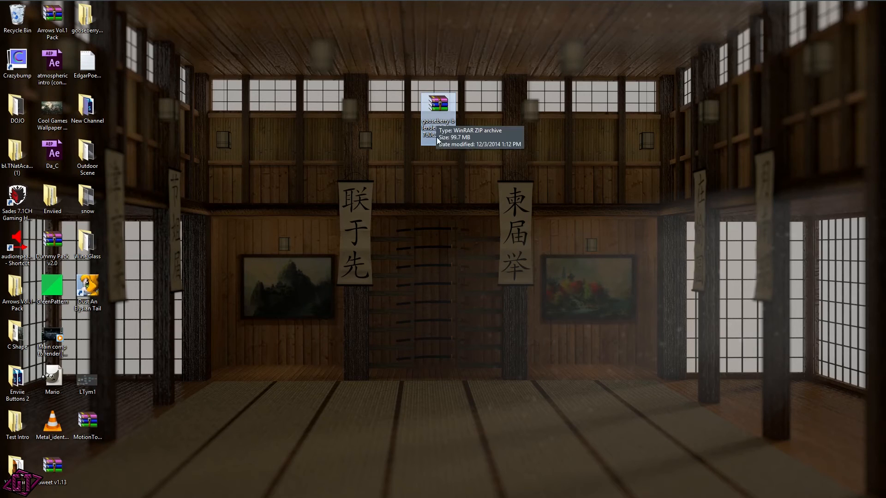
{"action": "left_click", "coordinate": [438, 104]}
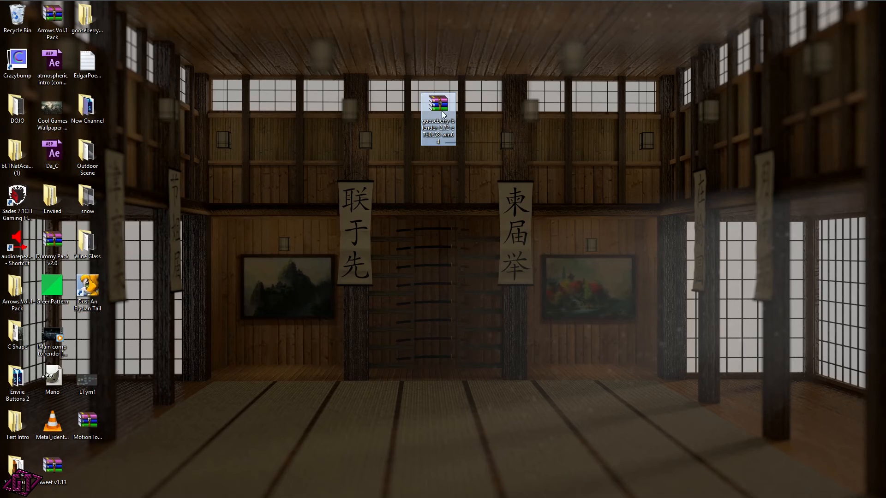
Step: Dismiss the zip's context menu and drag it back into the left column of desktop icons
{"action": "right_click", "coordinate": [437, 116]}
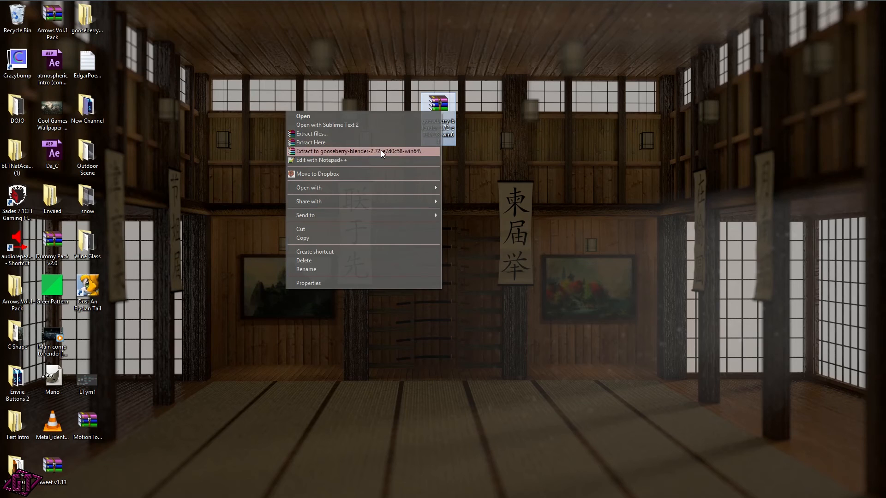
{"action": "mouse_move", "coordinate": [490, 132]}
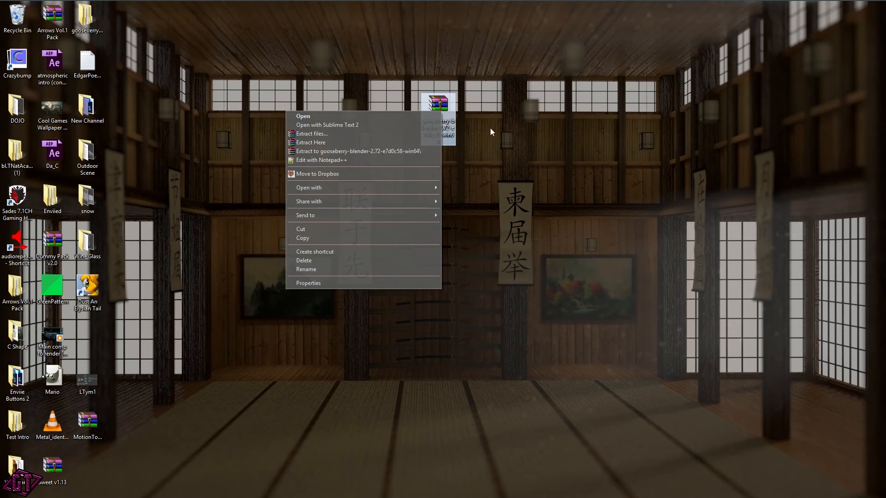
{"action": "left_click", "coordinate": [519, 313]}
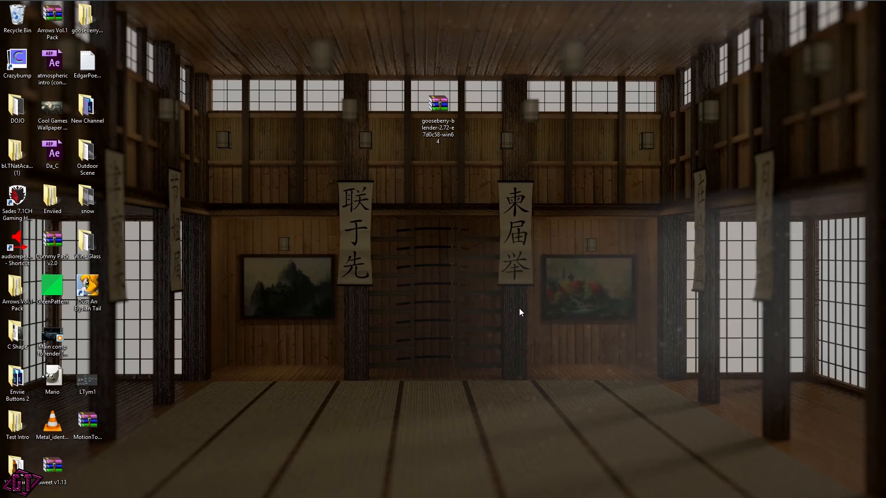
{"action": "left_click_drag", "start_coordinate": [437, 113], "coordinate": [165, 344]}
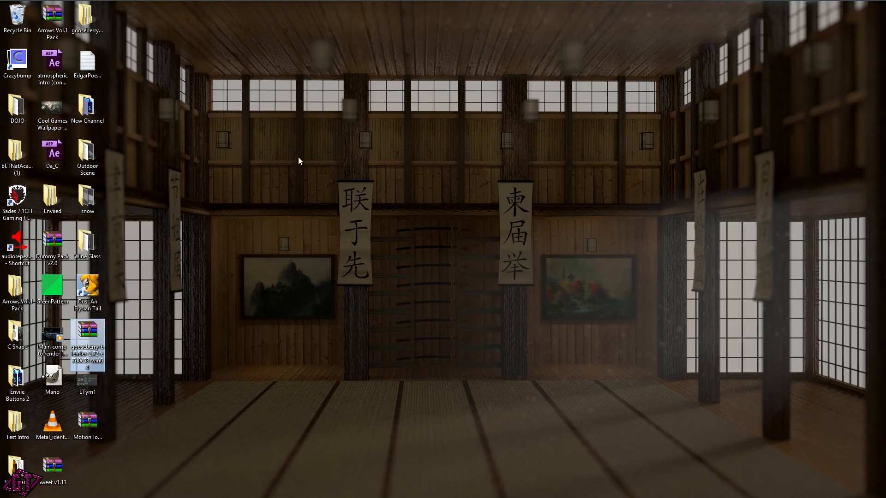
{"action": "mouse_move", "coordinate": [270, 381]}
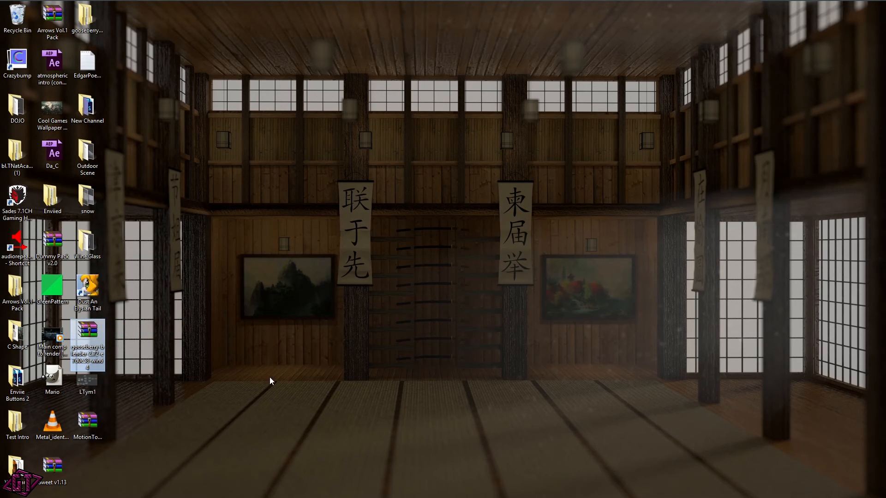
{"action": "mouse_move", "coordinate": [463, 258]}
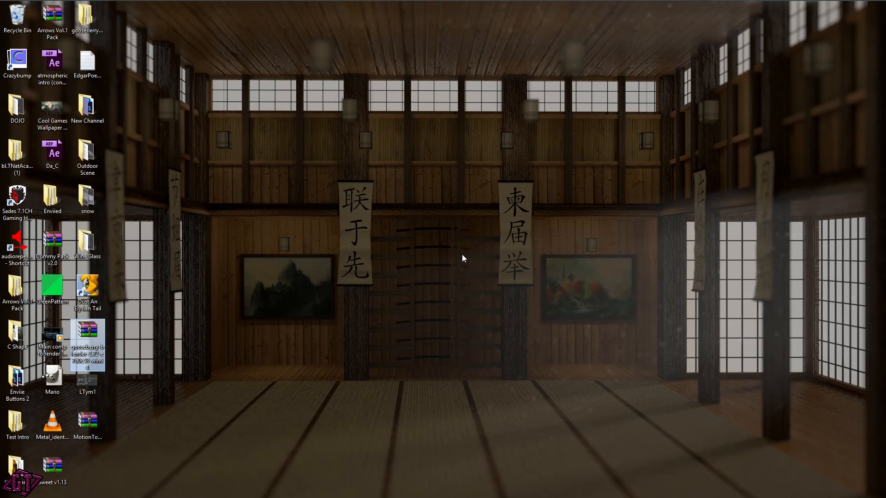
{"action": "mouse_move", "coordinate": [228, 85]}
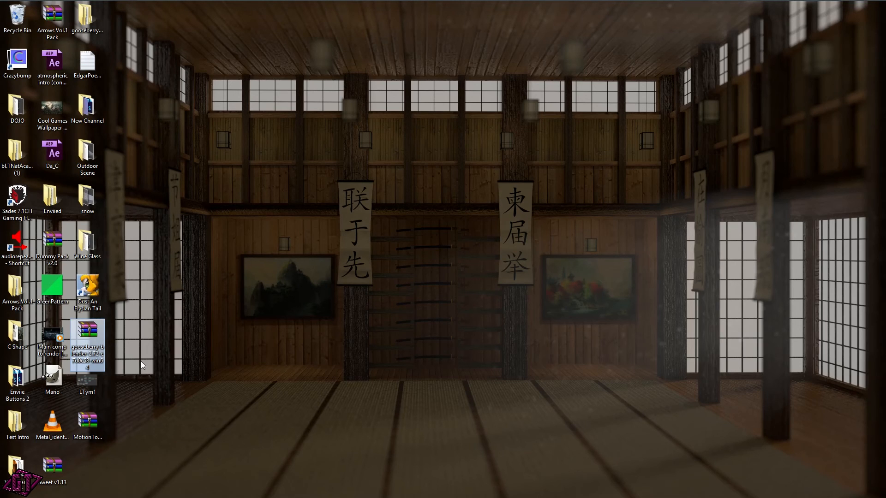
{"action": "mouse_move", "coordinate": [347, 313]}
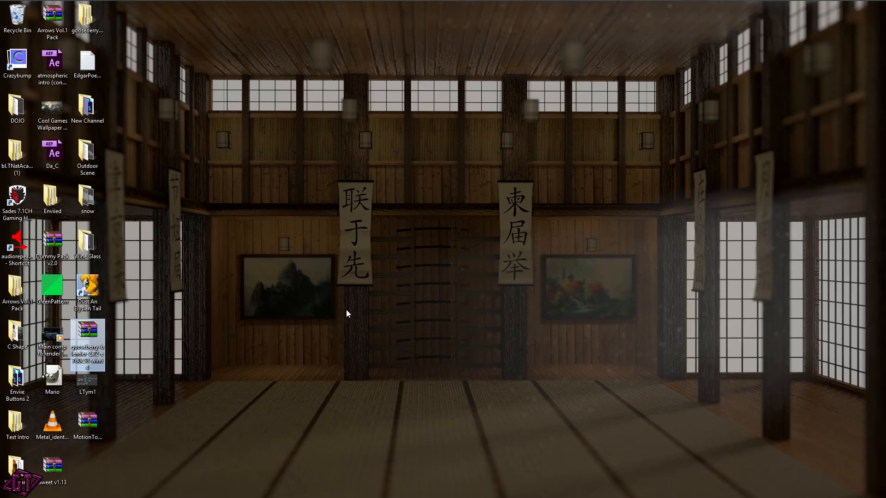
{"action": "mouse_move", "coordinate": [144, 151]}
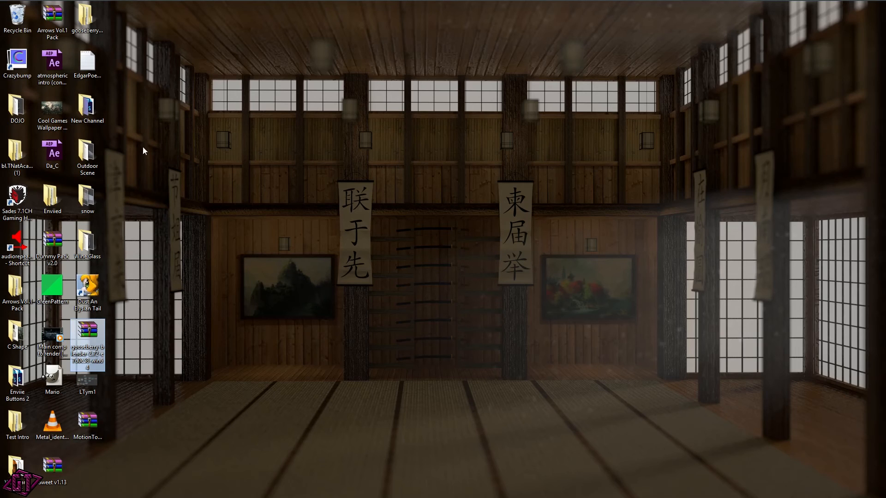
{"action": "mouse_move", "coordinate": [187, 202]}
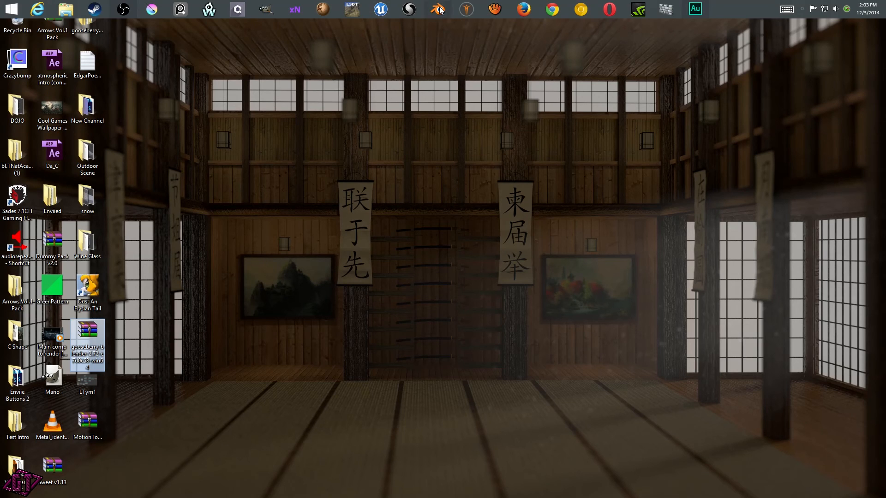
Step: Launch Blender 2.72 from the taskbar and show the Themes section of User Preferences
{"action": "left_click", "coordinate": [437, 9]}
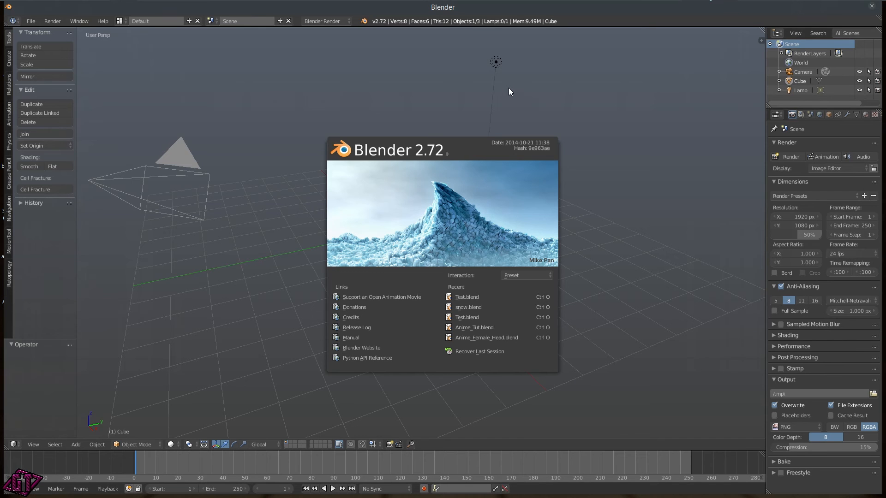
{"action": "mouse_move", "coordinate": [233, 472]}
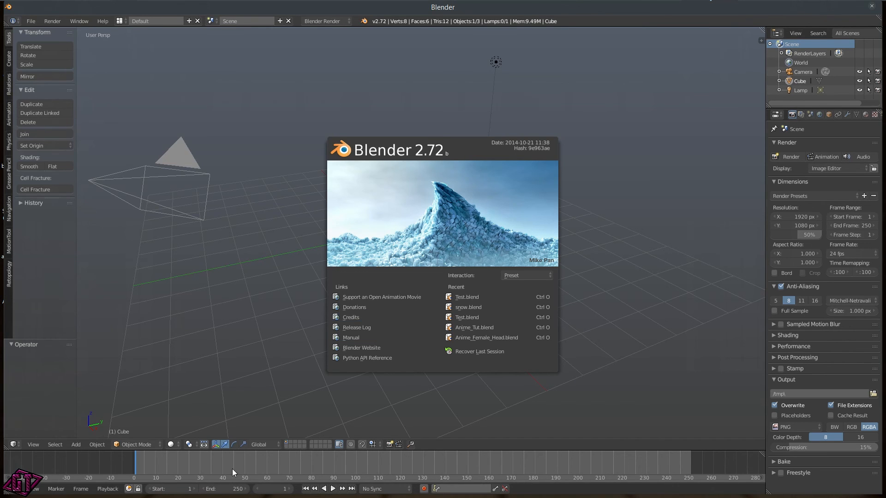
{"action": "mouse_move", "coordinate": [94, 50]}
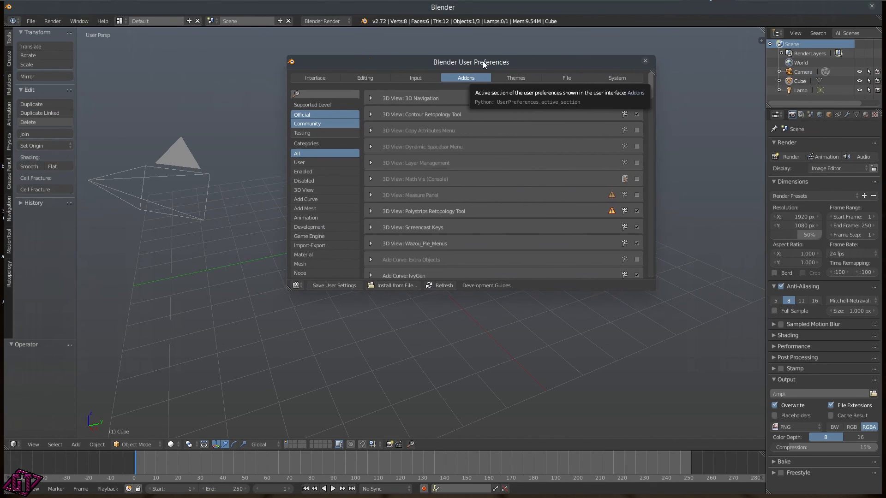
{"action": "left_click", "coordinate": [500, 71]}
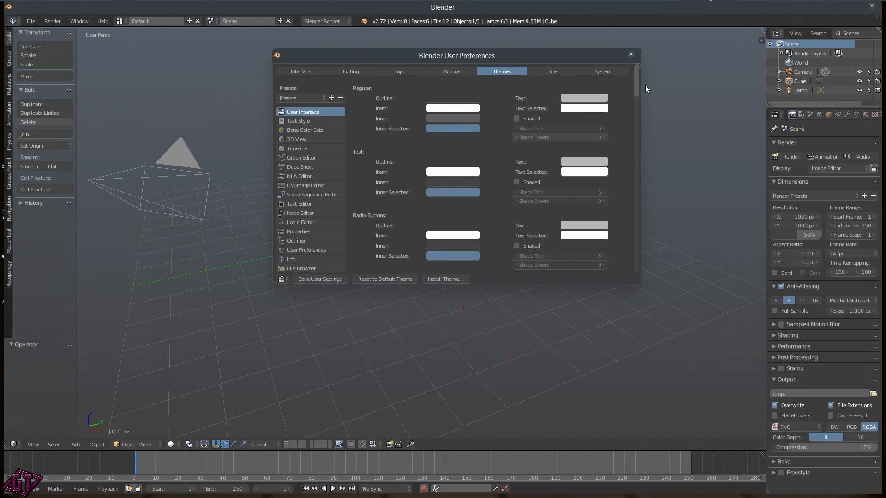
{"action": "scroll", "scroll_direction": "down", "scroll_amount": 3}
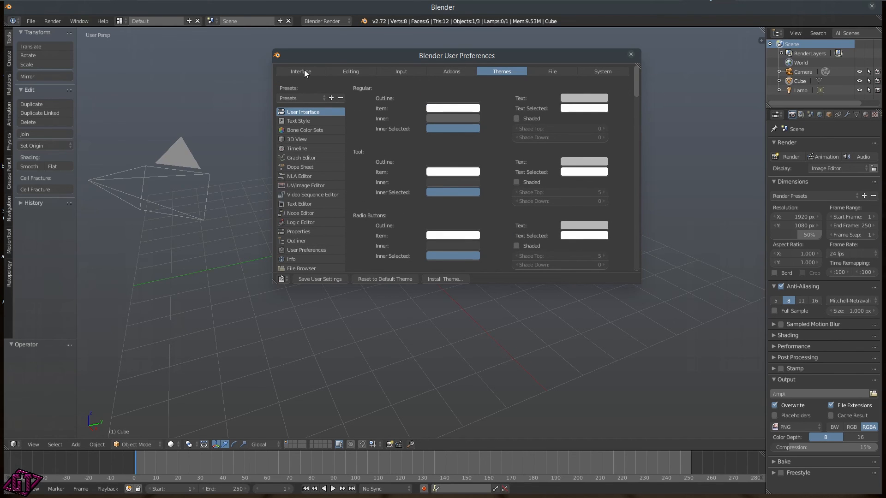
{"action": "scroll", "scroll_direction": "down", "scroll_amount": 3}
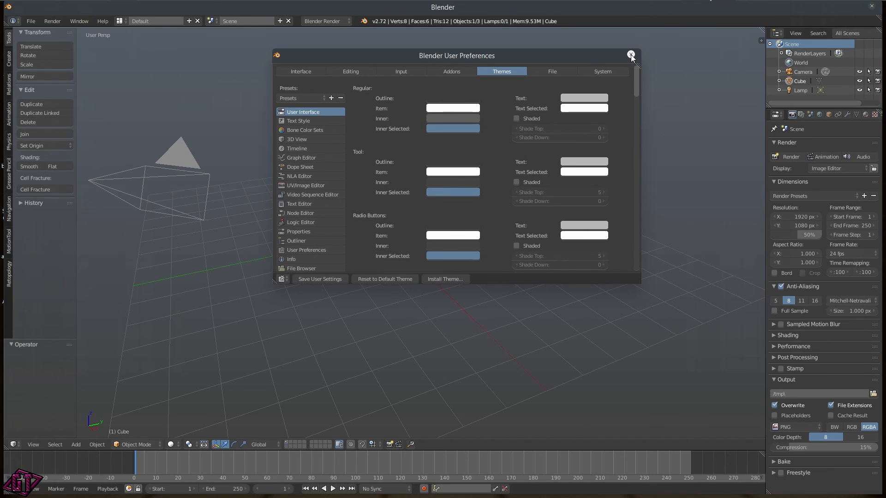
Step: Close preferences, raise the cube 1.215 units along Z, and orbit around it
{"action": "left_click", "coordinate": [631, 55]}
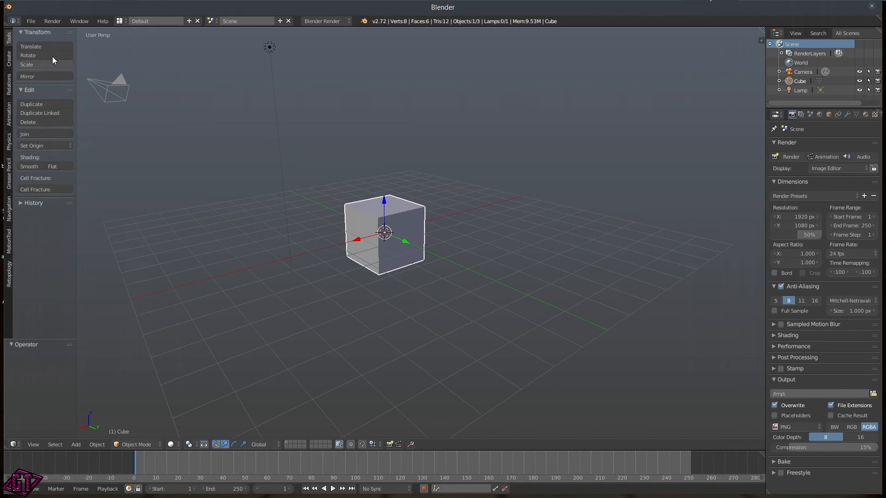
{"action": "mouse_move", "coordinate": [693, 111]}
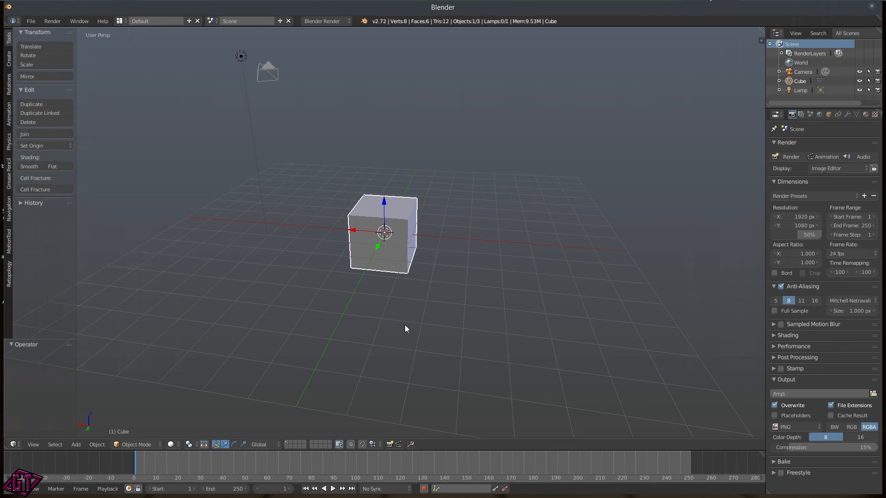
{"action": "mouse_move", "coordinate": [434, 318]}
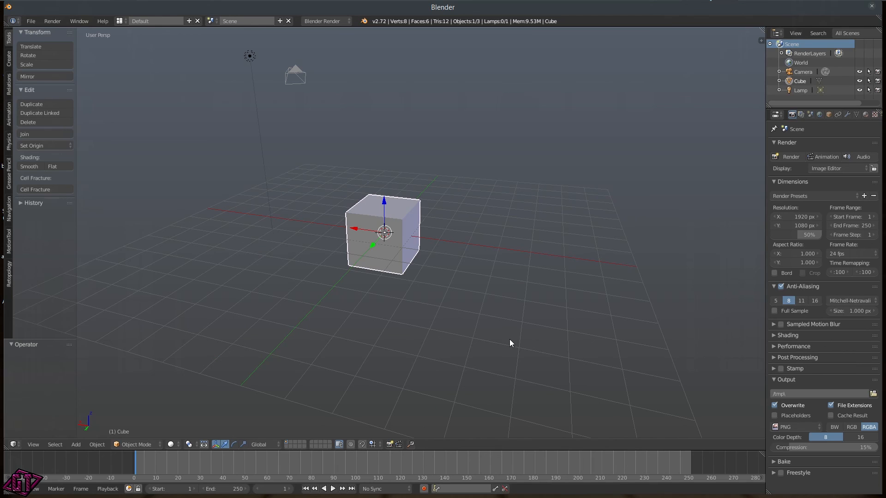
{"action": "mouse_move", "coordinate": [487, 343]}
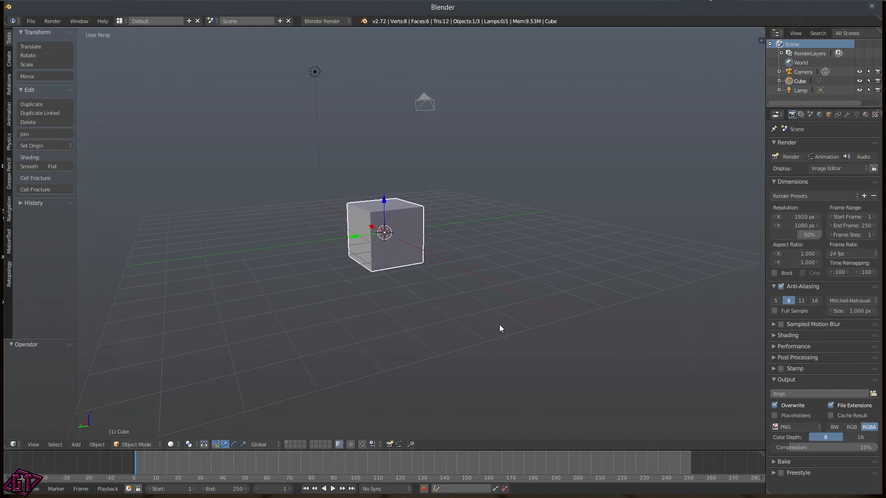
{"action": "left_click_drag", "start_coordinate": [499, 329], "coordinate": [429, 303]}
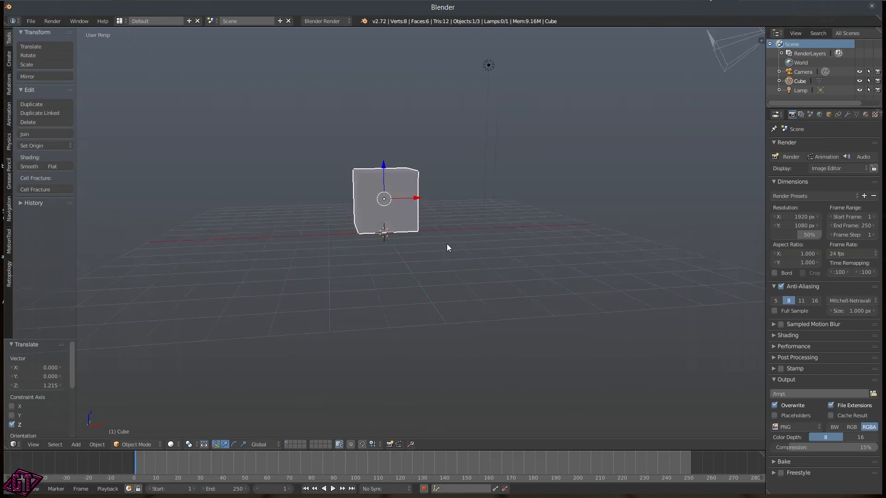
{"action": "left_click_drag", "start_coordinate": [448, 247], "coordinate": [506, 255]}
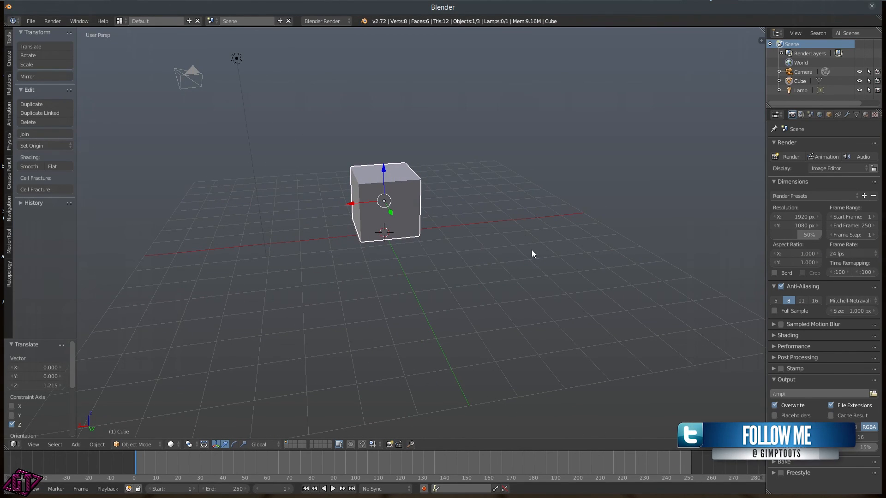
{"action": "left_click_drag", "start_coordinate": [531, 252], "coordinate": [449, 261]}
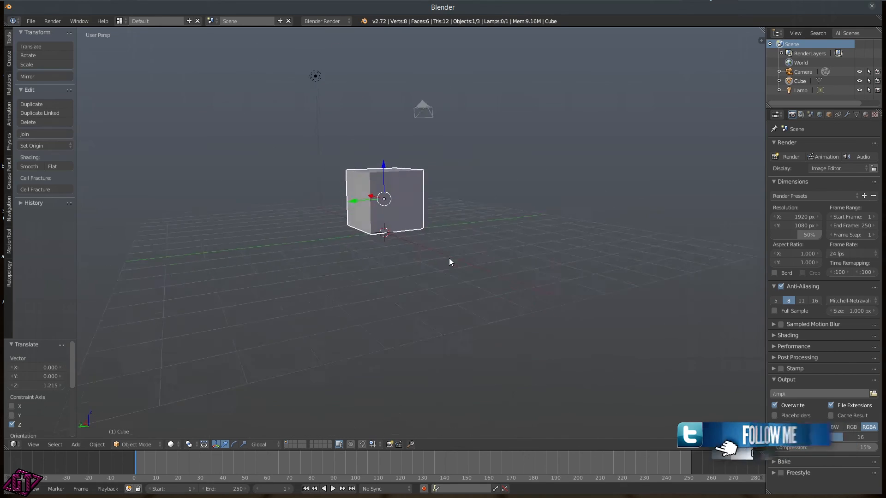